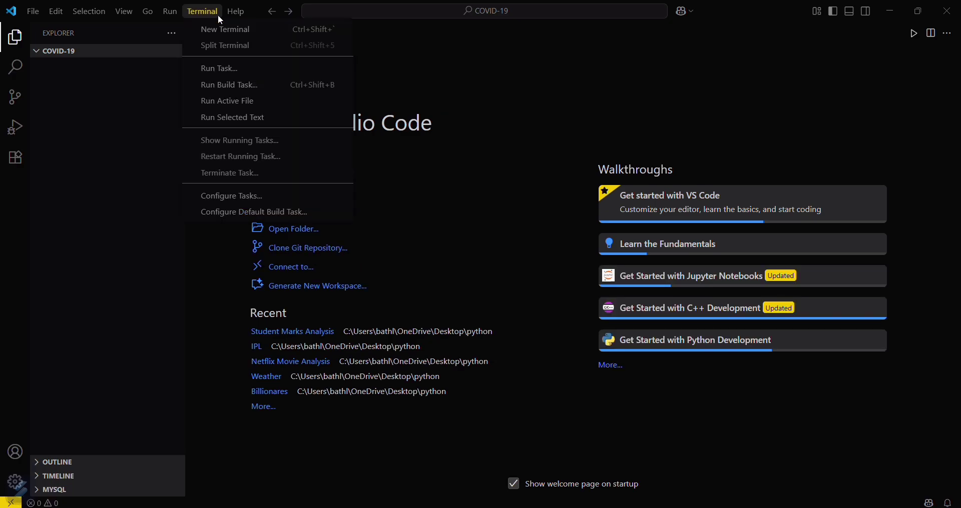
Step: Run pip install for streamlit, pandas and plotly in a new terminal
left_click(225, 29)
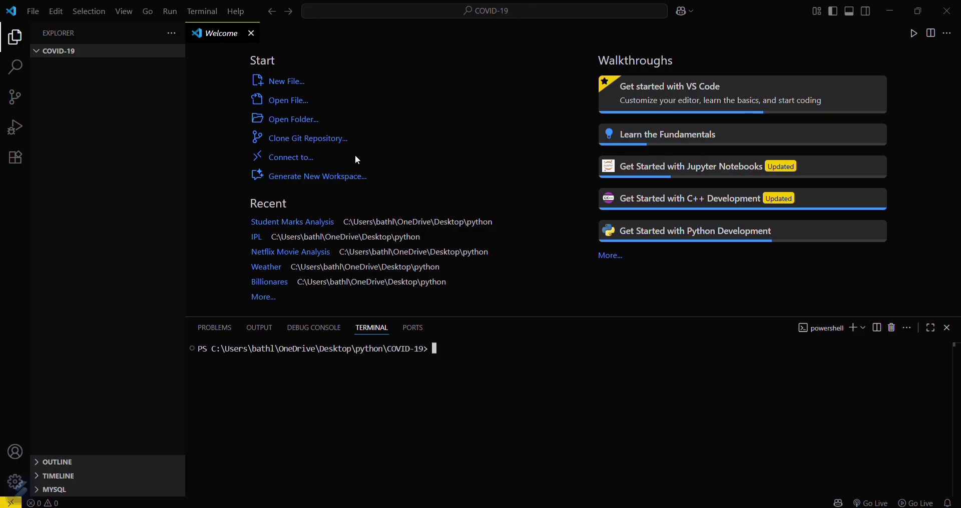
type("pip install s")
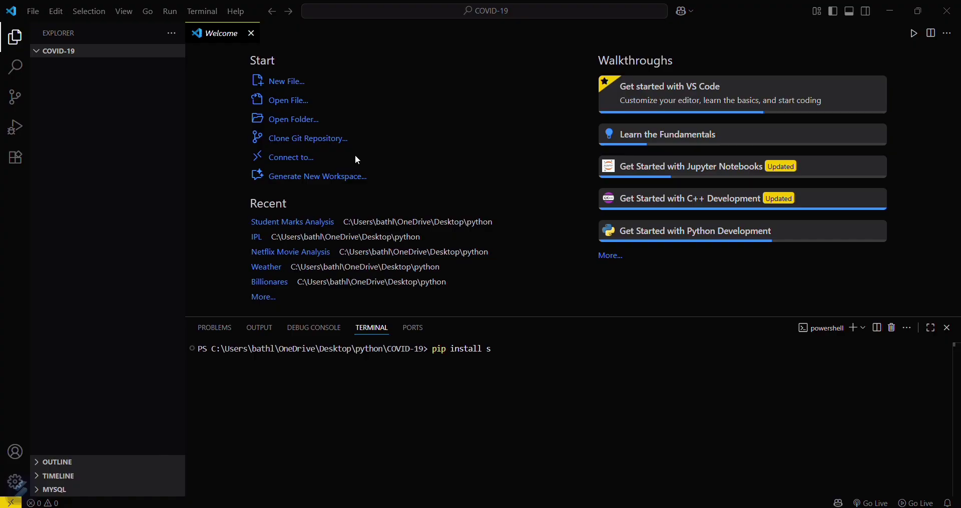
type("treaml")
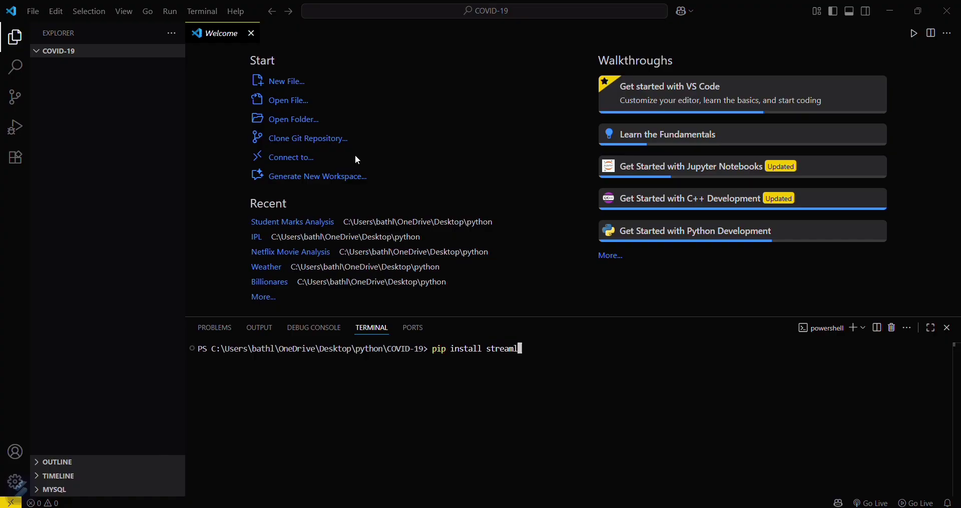
type("it")
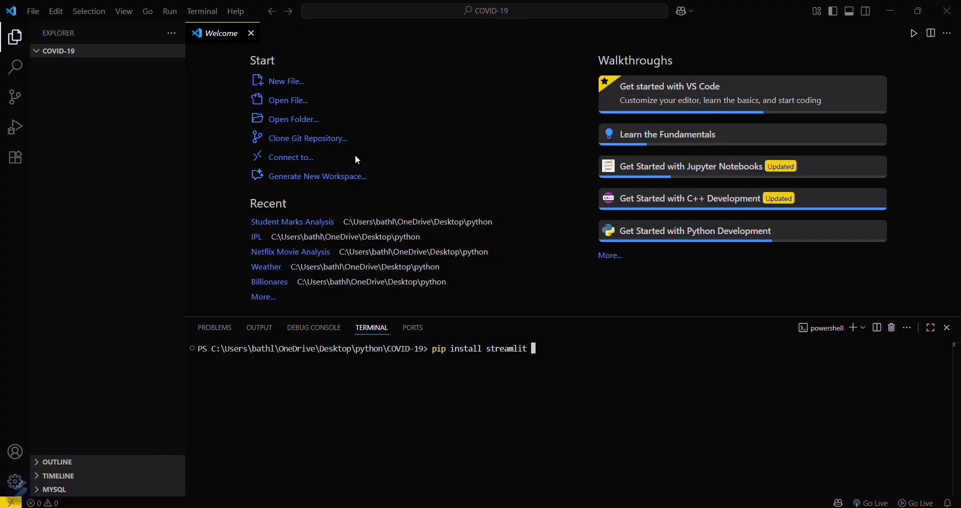
type("pandas")
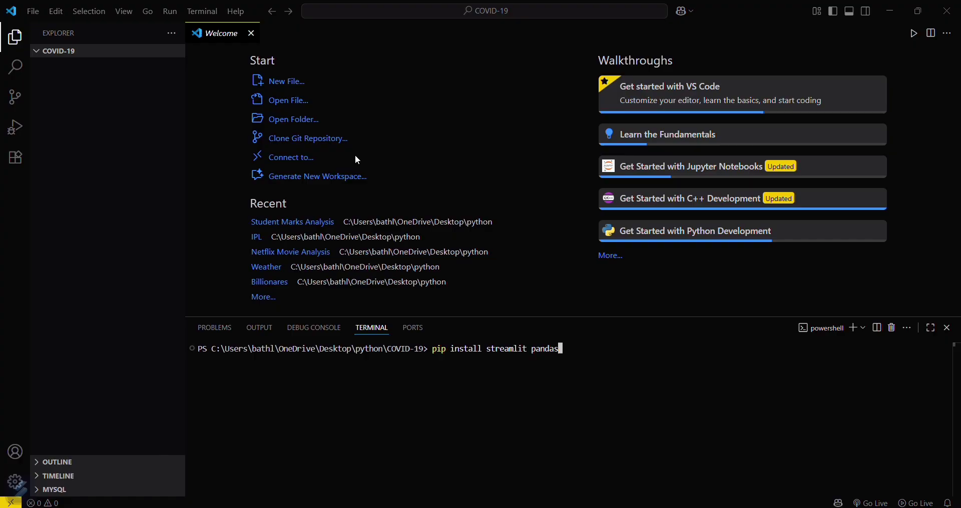
type("[lot")
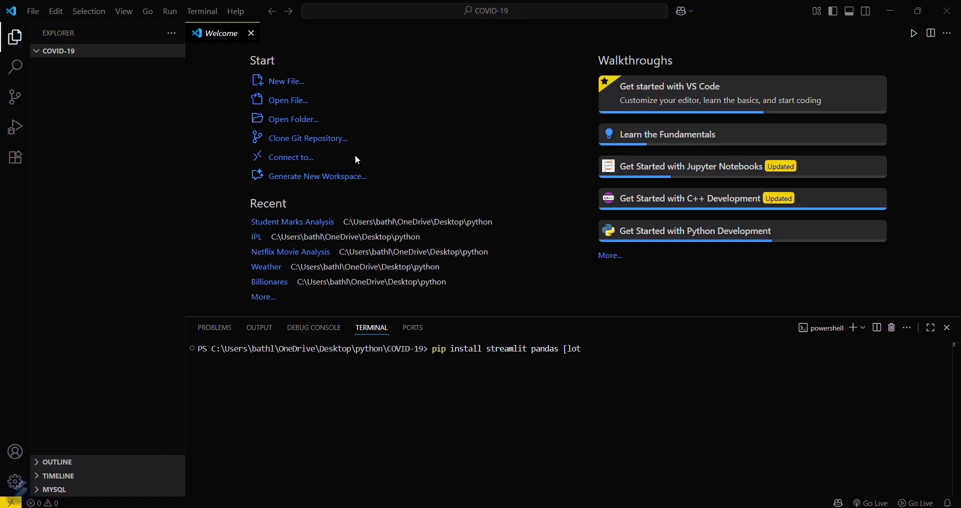
type("ly")
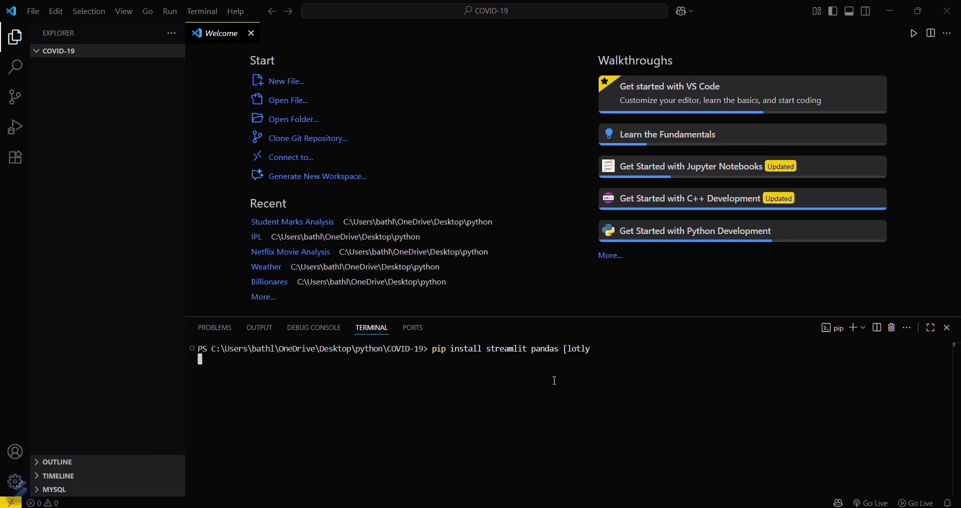
key("Enter")
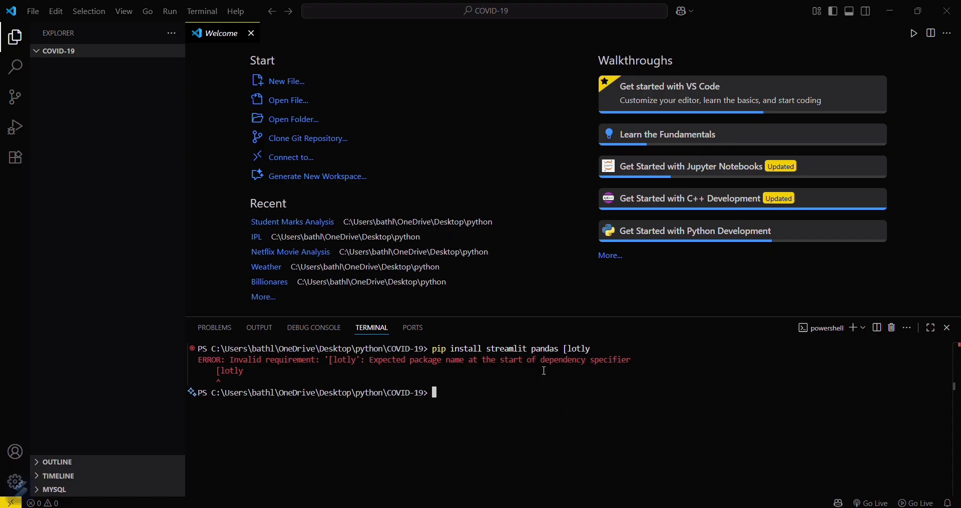
Step: Correct the misspelled plotly package name and rerun the install command
key("Up")
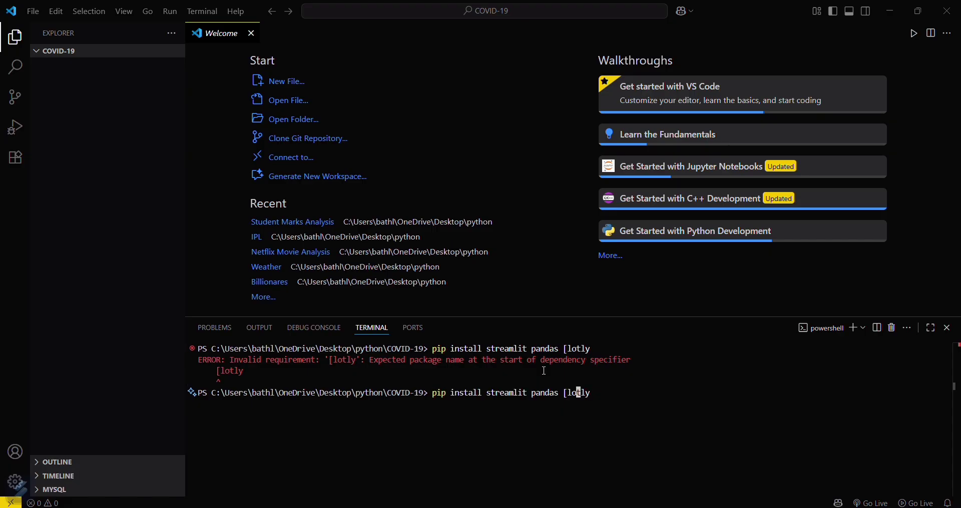
key("Enter")
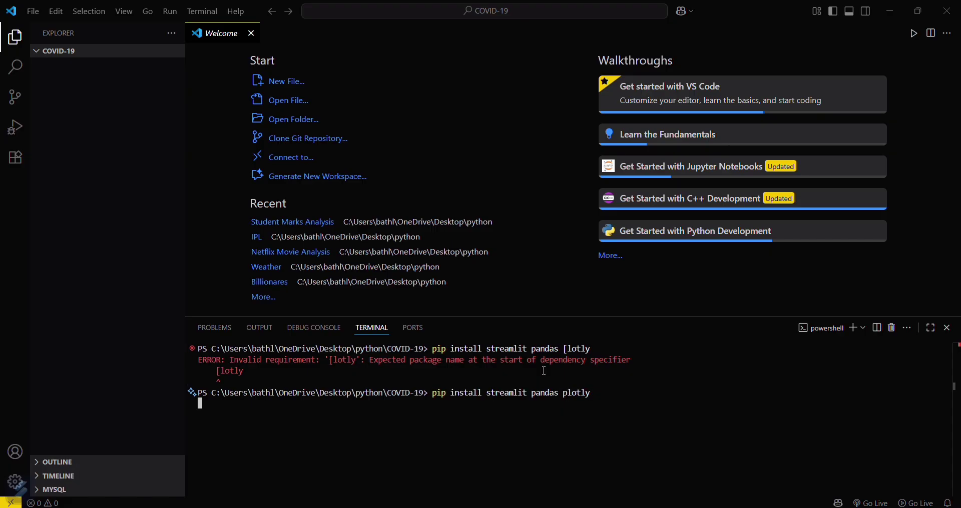
key("Enter")
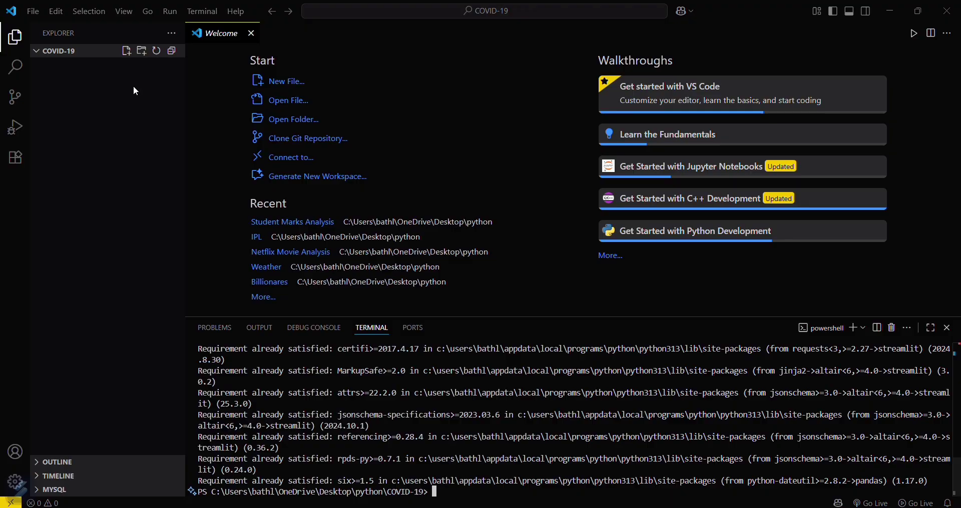
Step: Create a new file named app.py in the COVID-19 folder
left_click(126, 51)
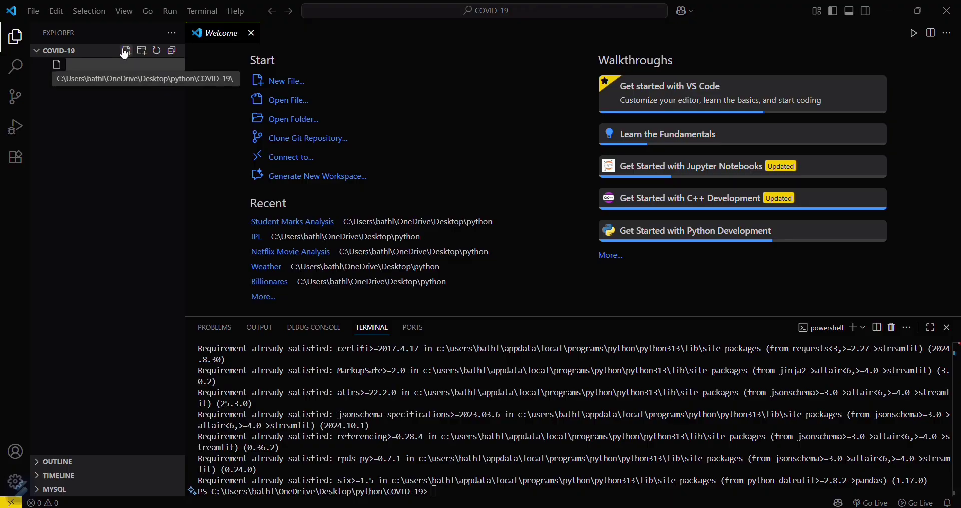
type("app.py")
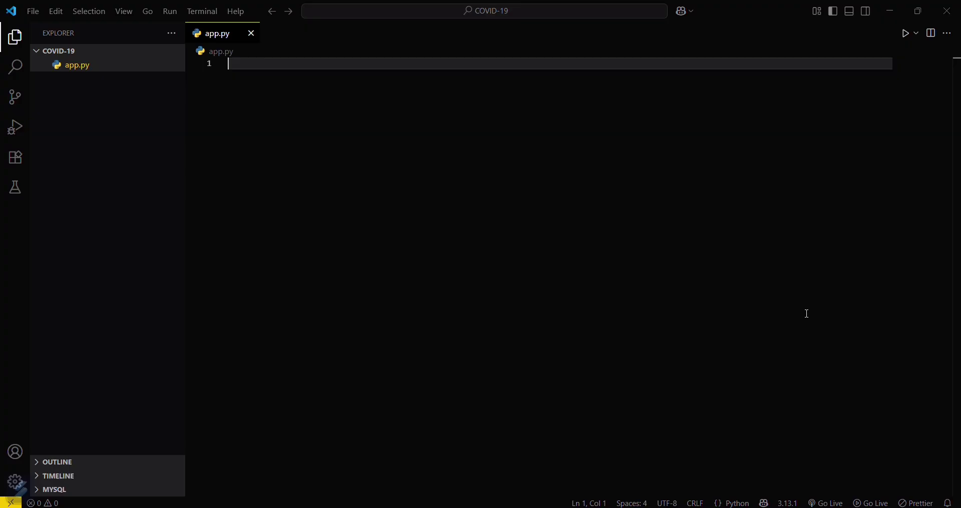
Step: Add import lines for pandas, numpy, requests, json and plotly to app.py
type("i")
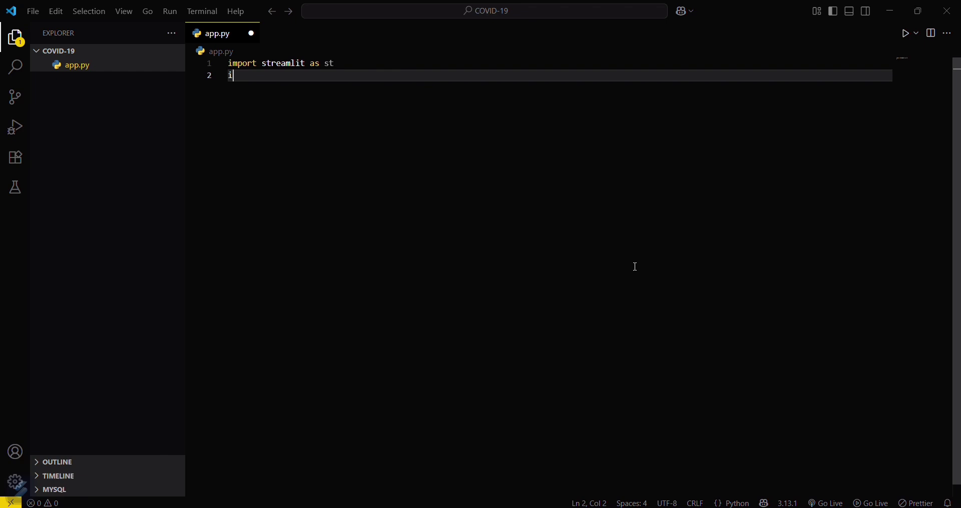
type("mport pandas as pd")
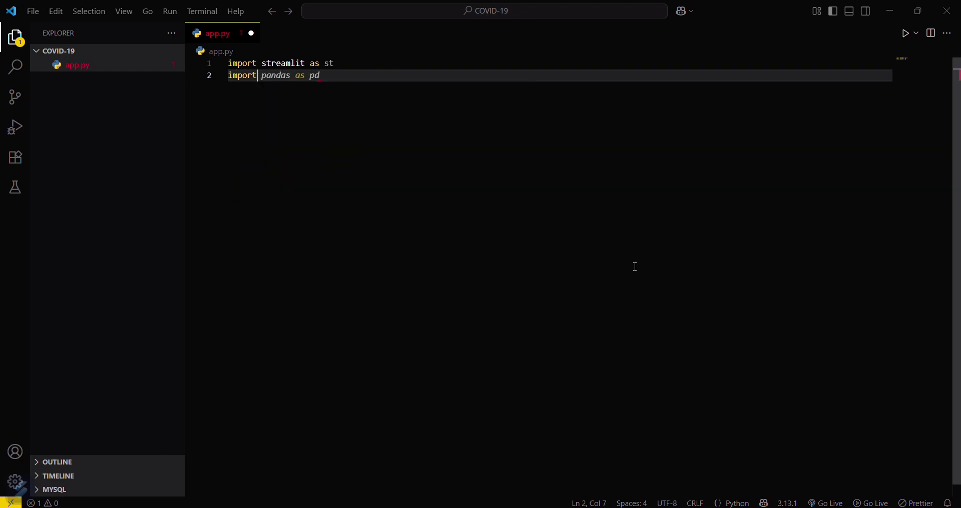
type("import numpy as np")
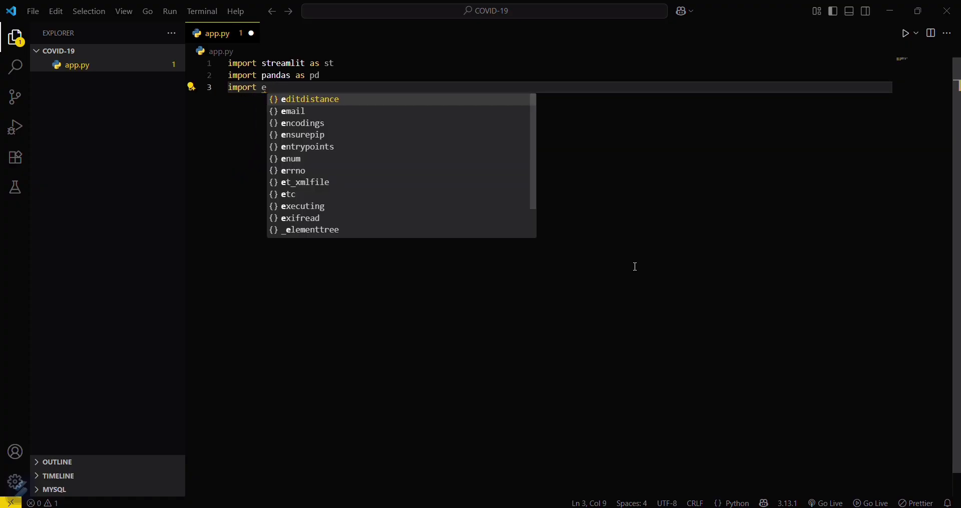
type("requests")
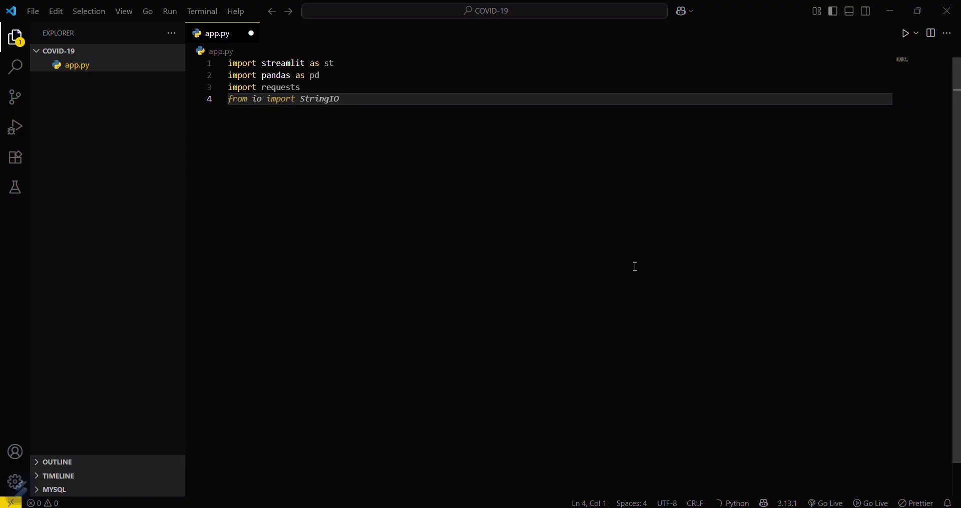
type("import json")
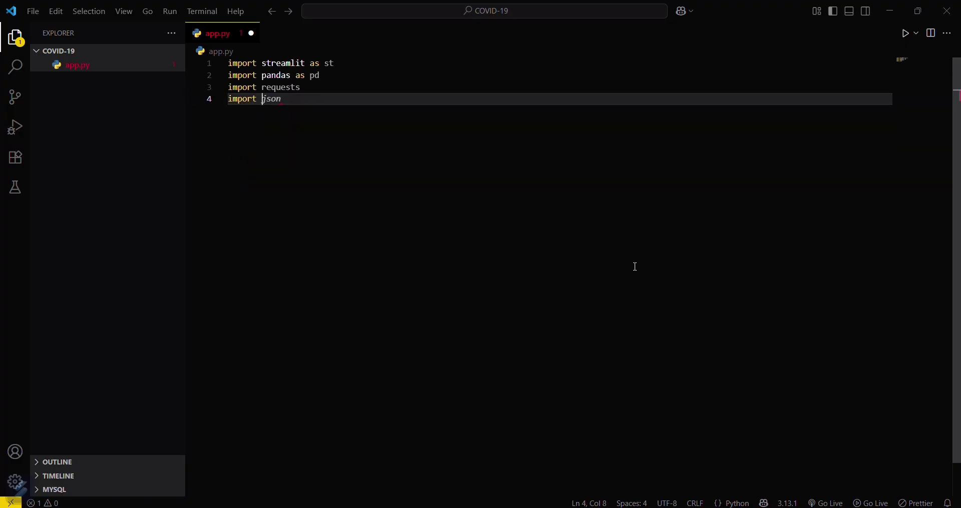
type("plotly.express as px")
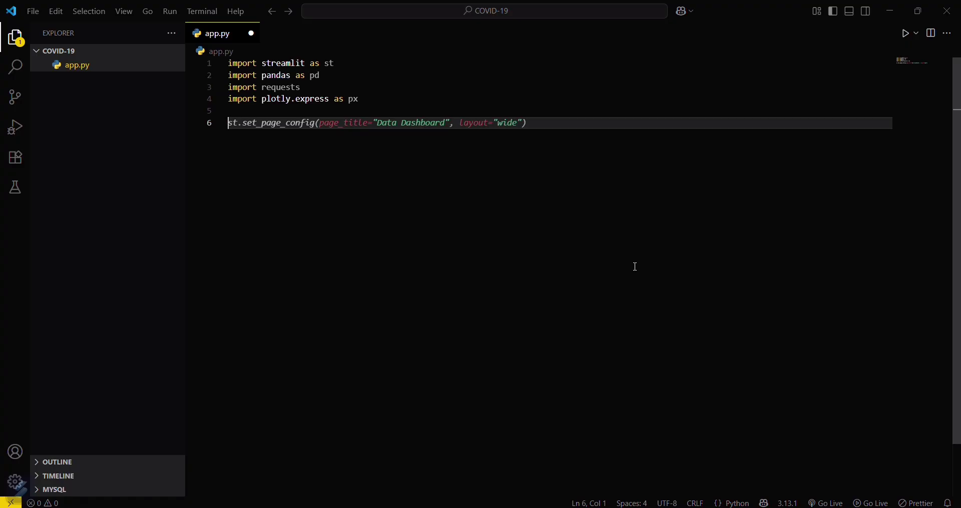
Step: Set a wide Streamlit page configuration titled 'COVID-19 Dashboard'
type("st")
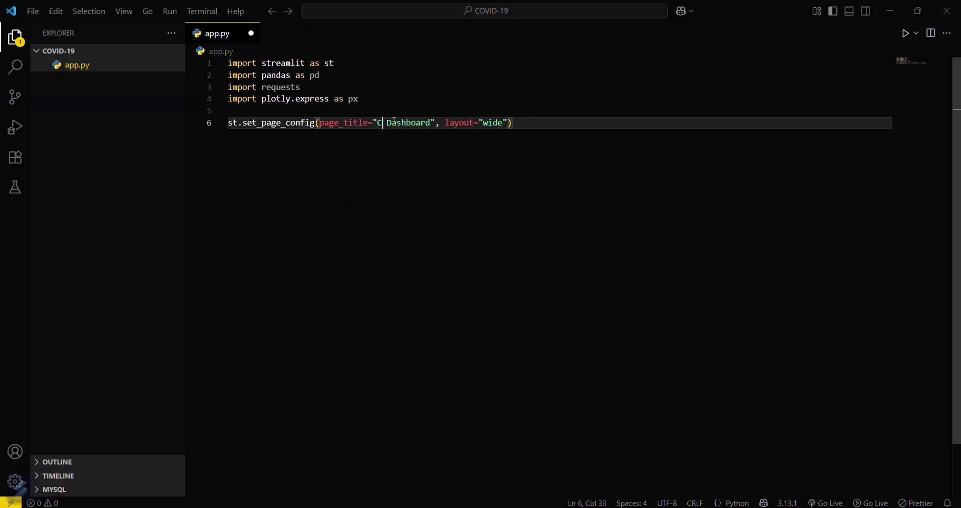
type("OVID")
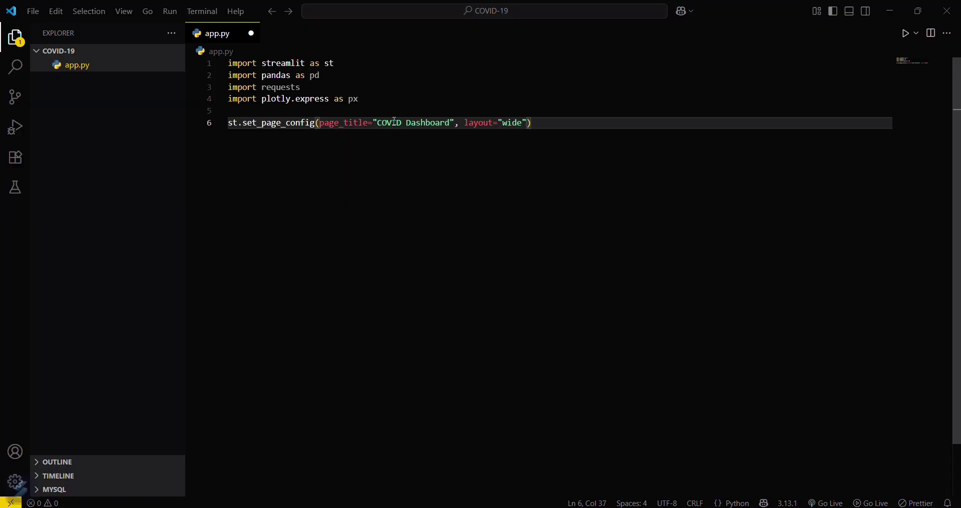
type("19")
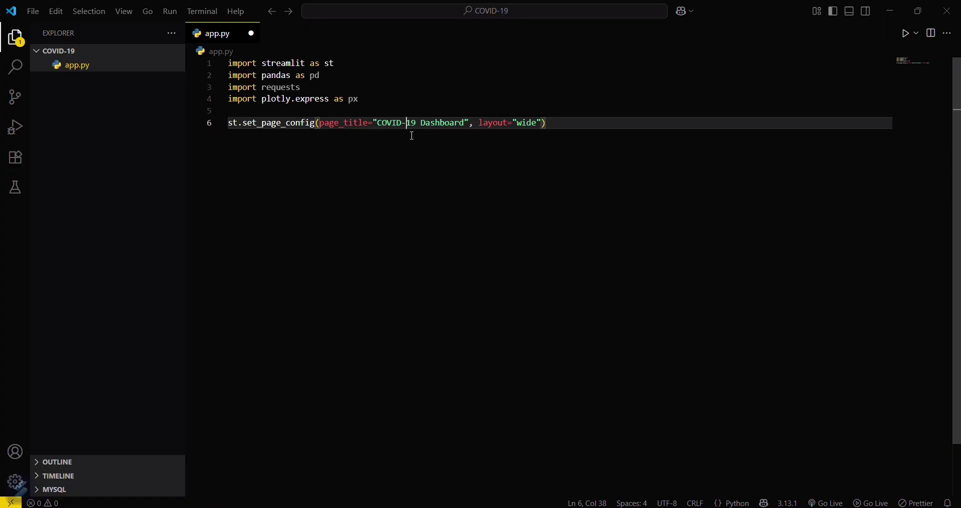
key("Enter")
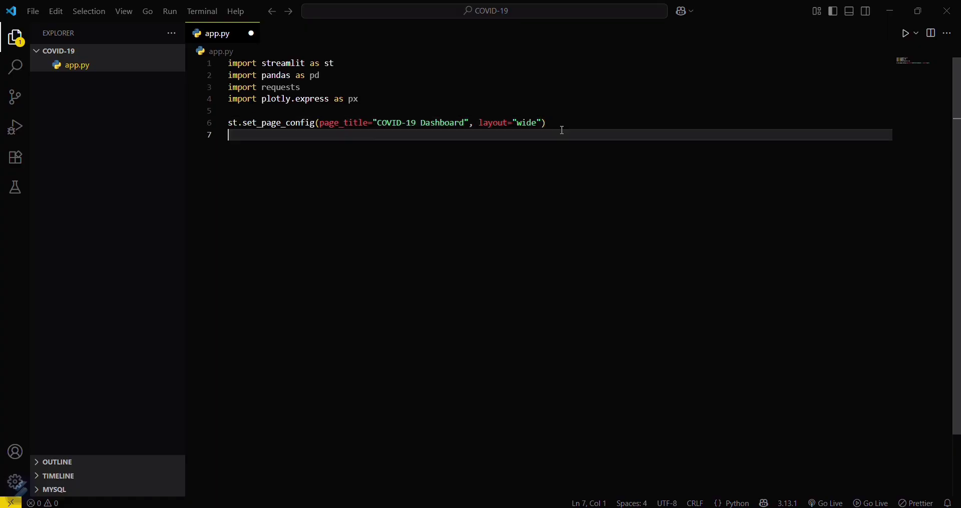
Step: Write a load(url) function cached with ttl=3600 that returns the covid19api summary JSON as a DataFrame
type("@st.cache_data(ttl=3600)")
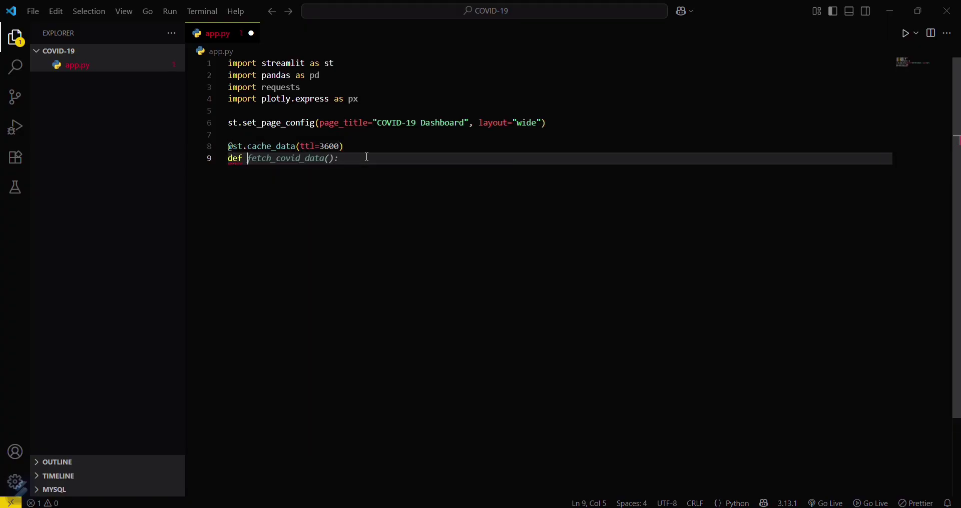
type("load(url")
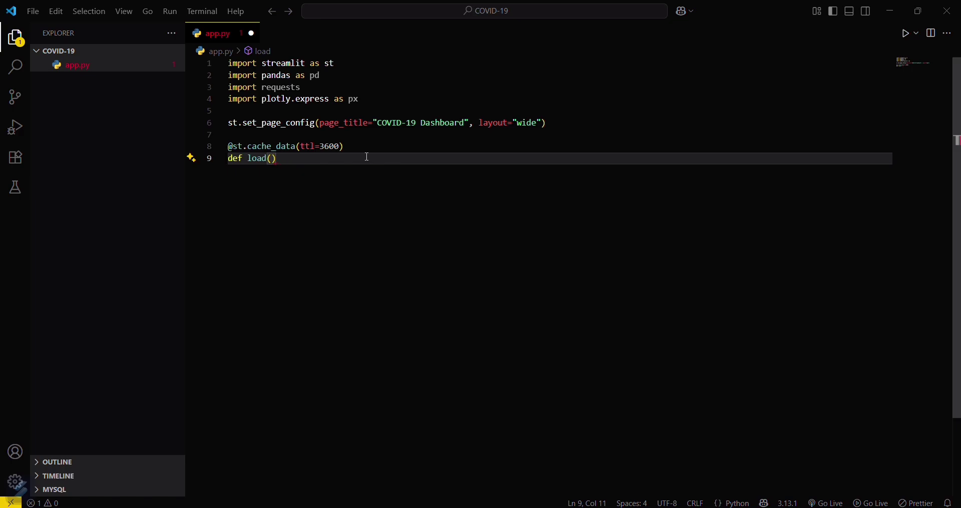
type(":")
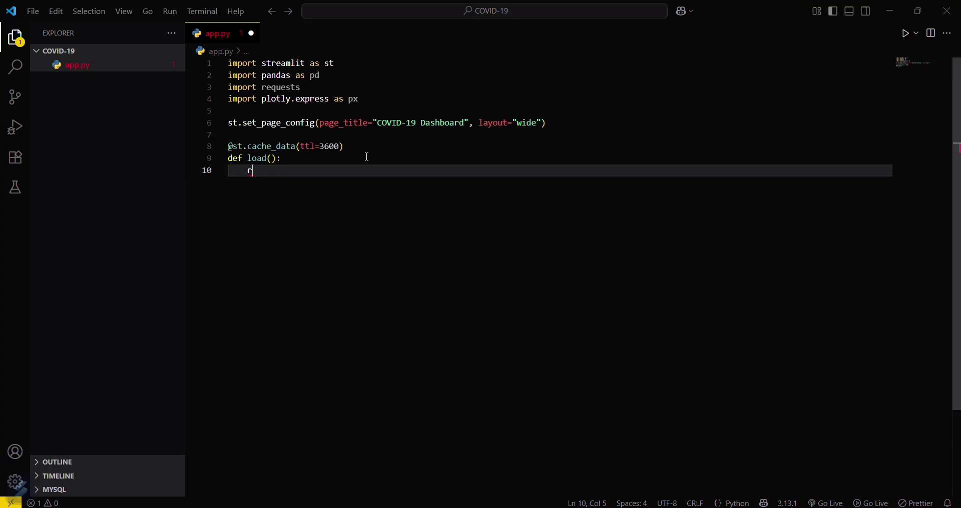
type("eturn requests.get(\"https://api.covid19api.com/summary\").json()")
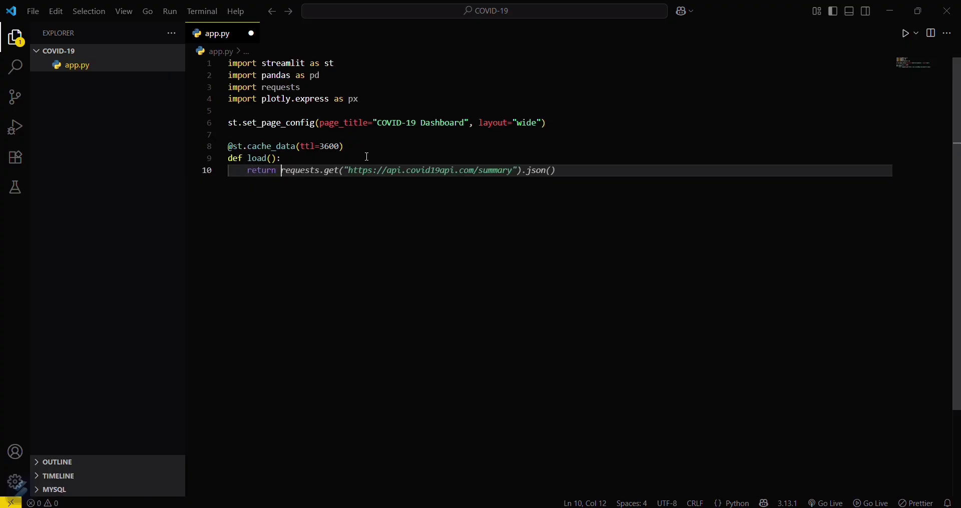
type("pd.DataFrame(")
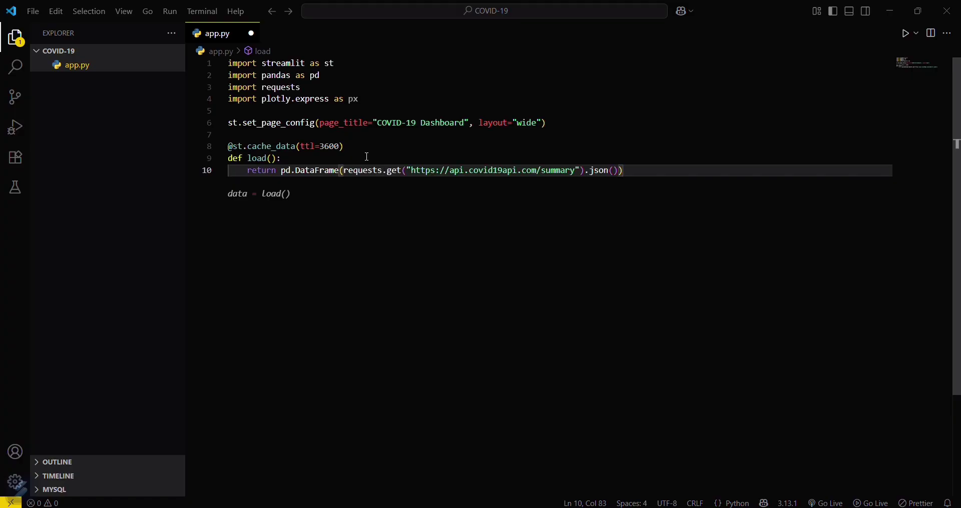
Step: Replace the request URL in load() with disease.sh/v3/cvoid-19/countries
double_click(423, 170)
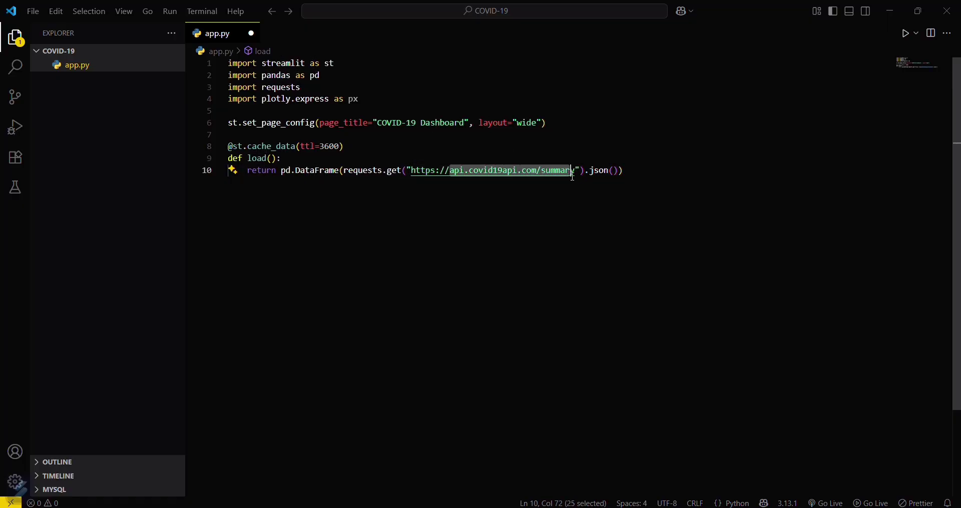
left_click(572, 171)
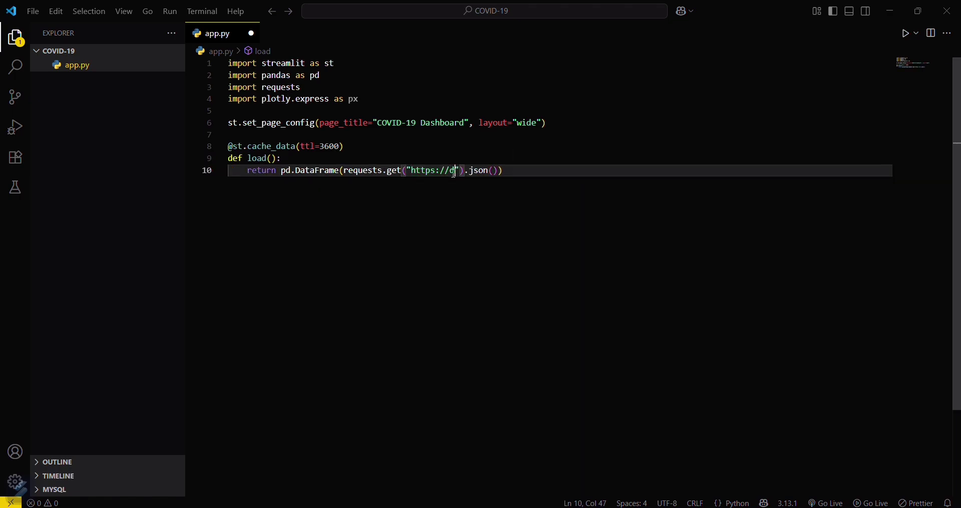
type("ies")
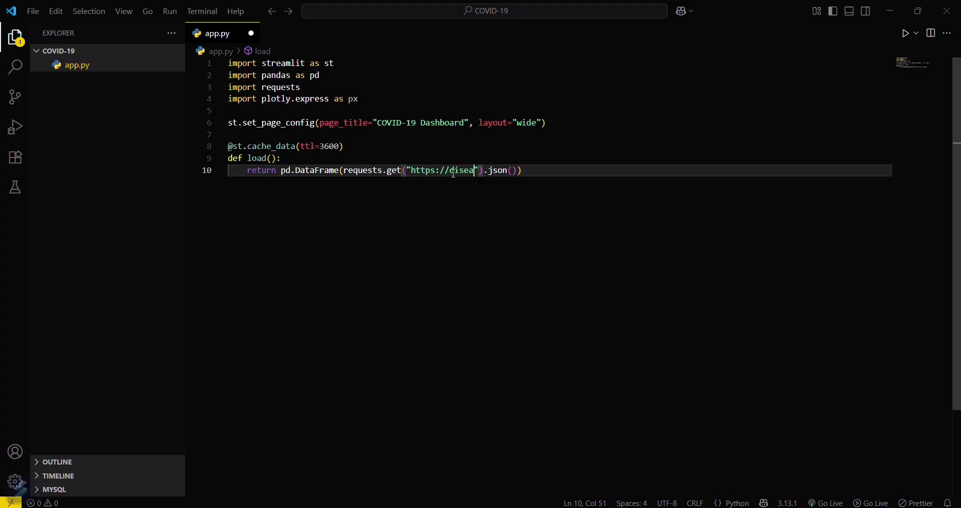
type("se")
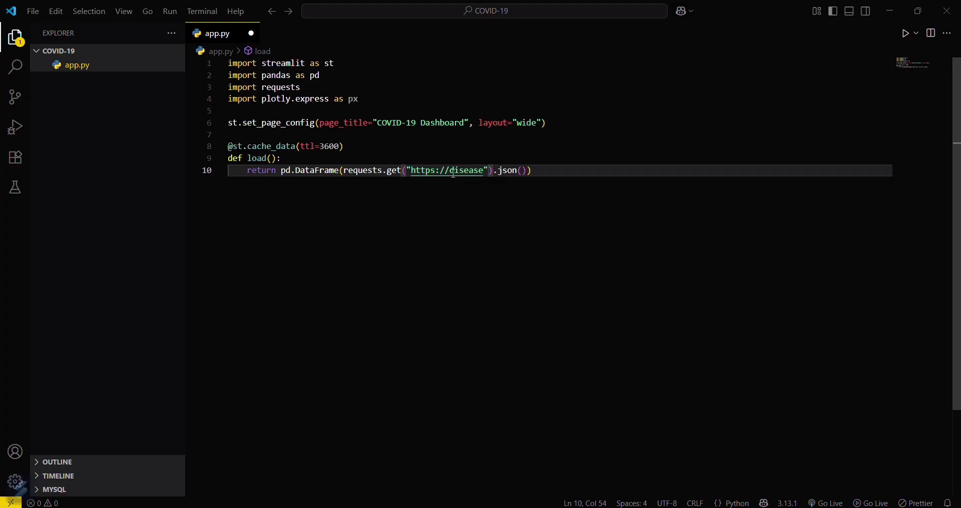
type(".sh")
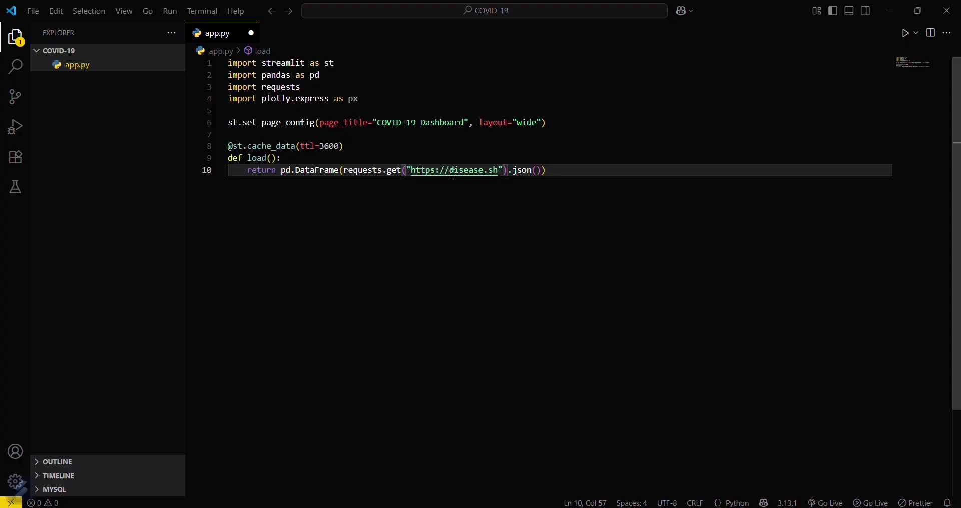
type("/v3")
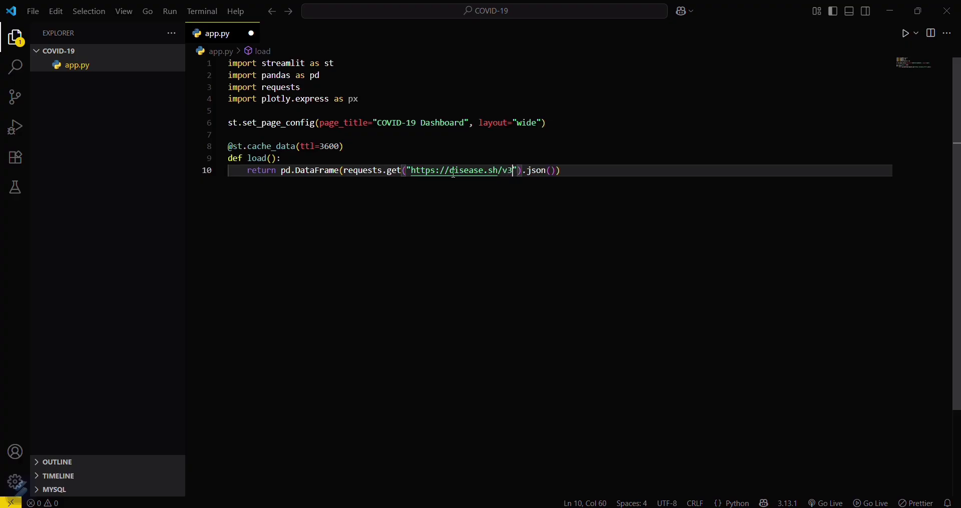
type("c")
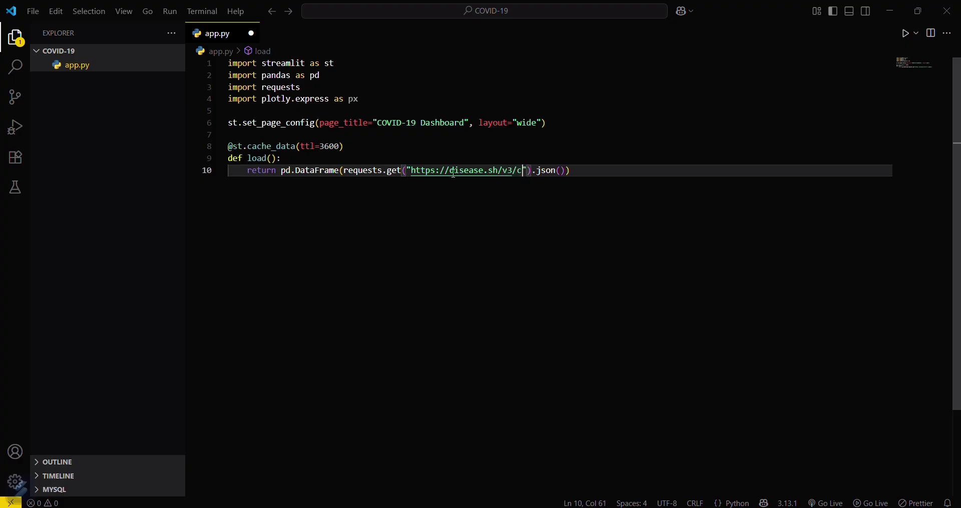
type("void")
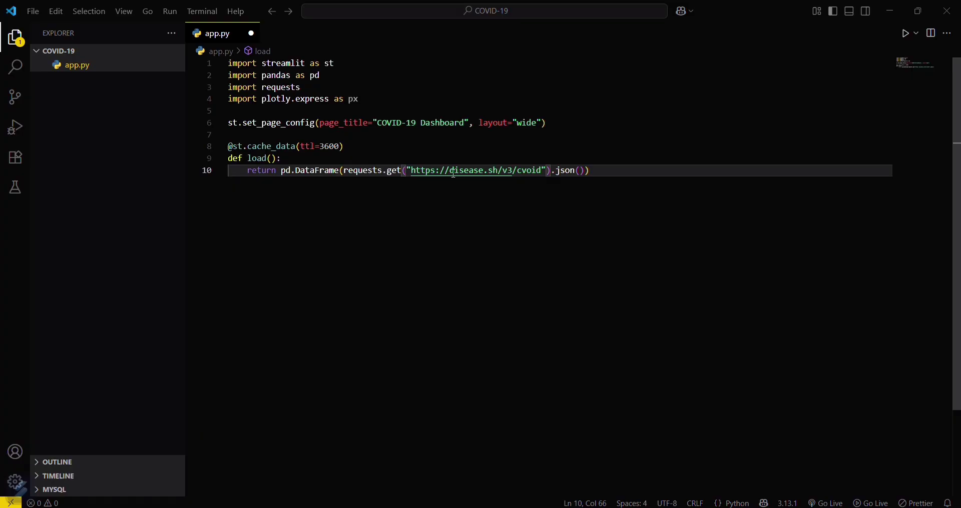
type("-19")
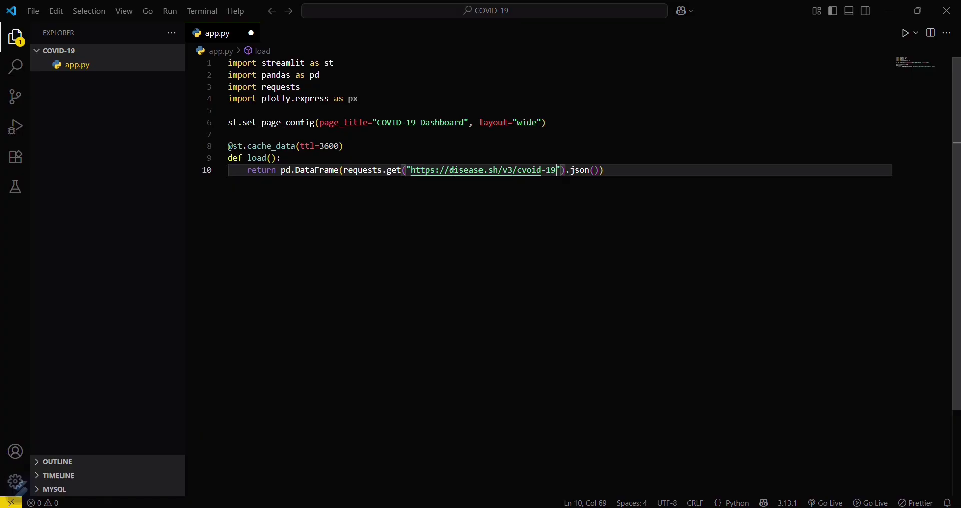
type("/countr")
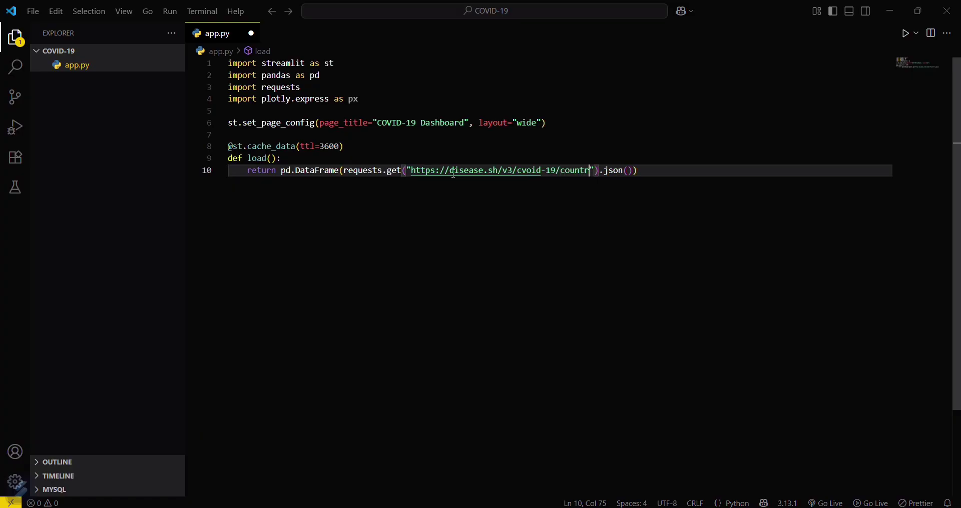
type("ies")
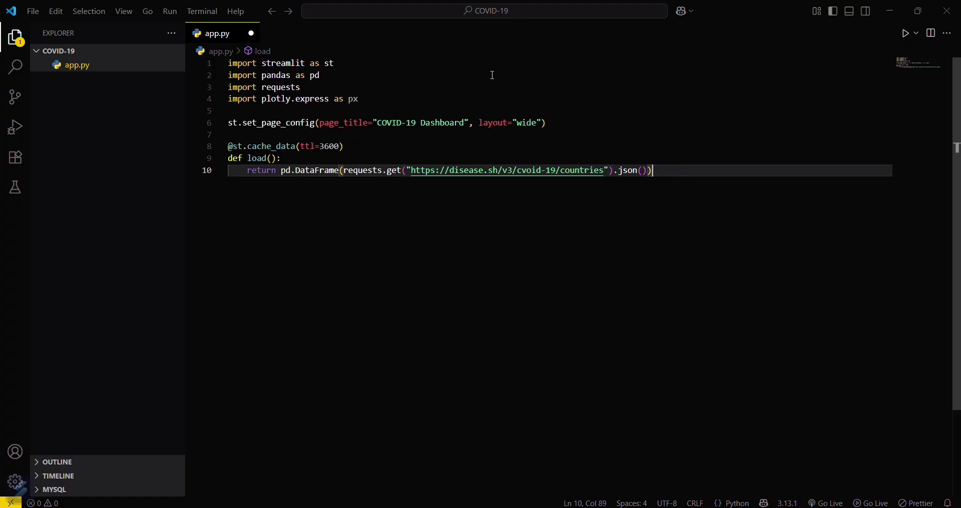
Step: Add the line data = load() below the load function
key("Enter")
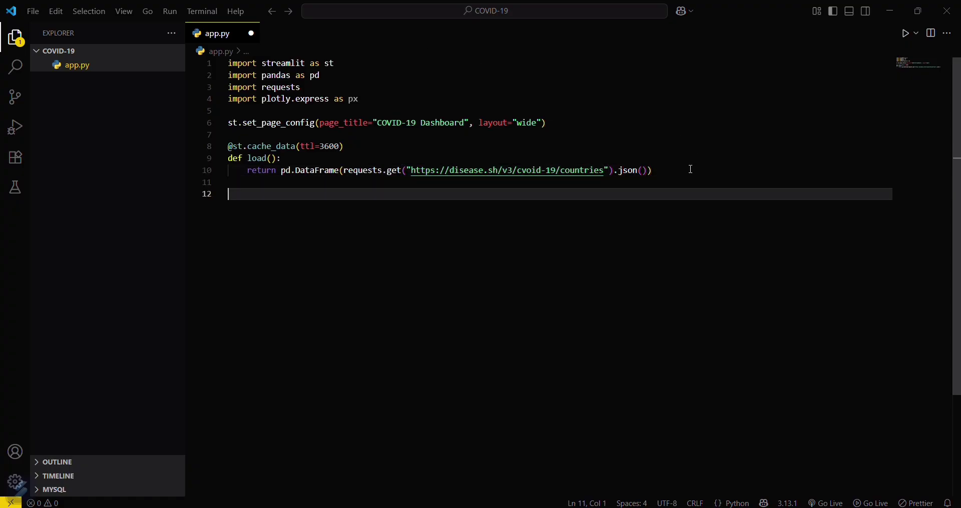
type("data = load()")
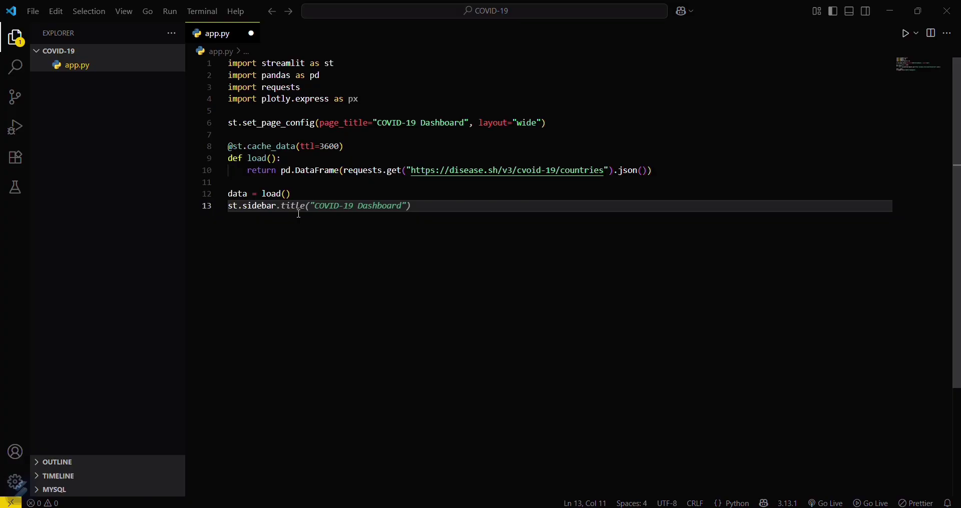
Step: Add a sidebar markdown note: 'Select a country to view detailed statistics and visualizations.'
type("country = st.sidebar.selectbox(\"Select Country\", data['country'].unique(), index=0)")
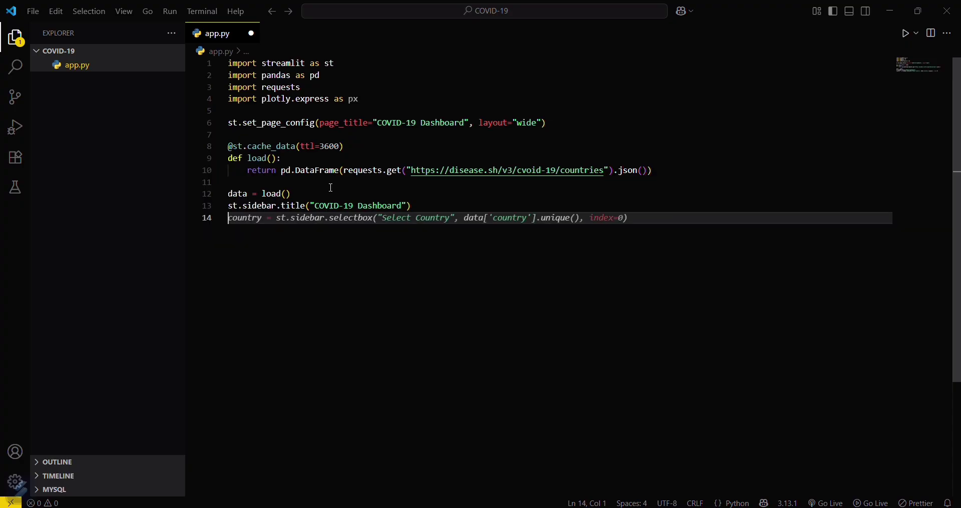
type("a=st")
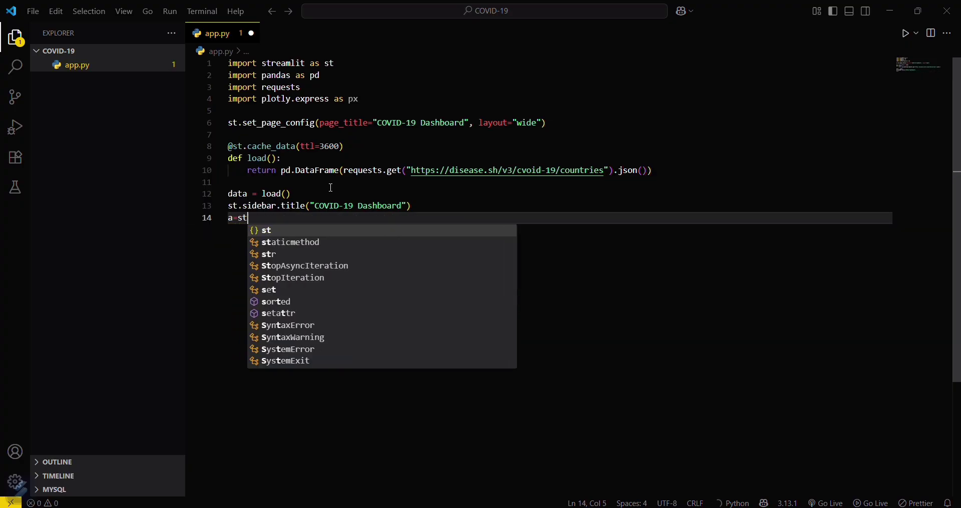
type(".sidebar.selectbox(\"Select Analysis Type\", [\"Global Overview\", \"Country Comparison\", \"Trends Over Time\"])")
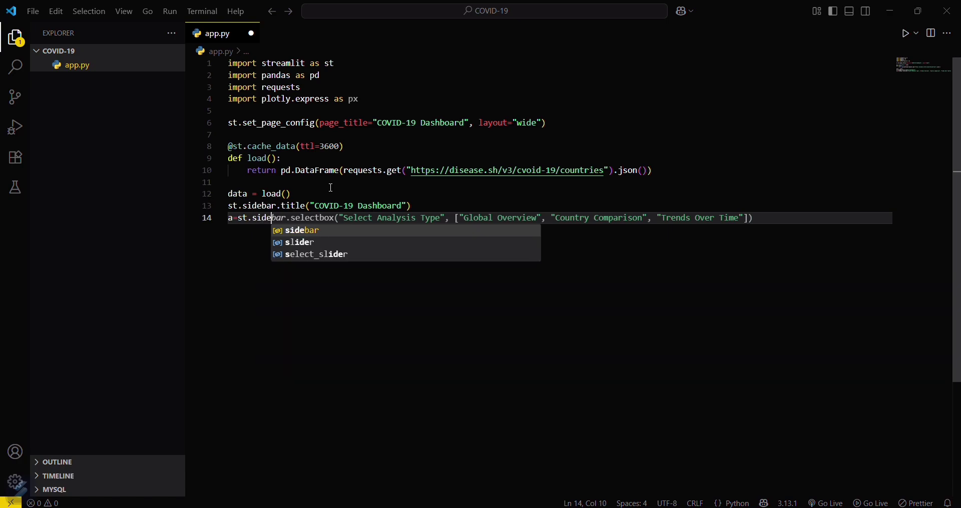
key("Tab")
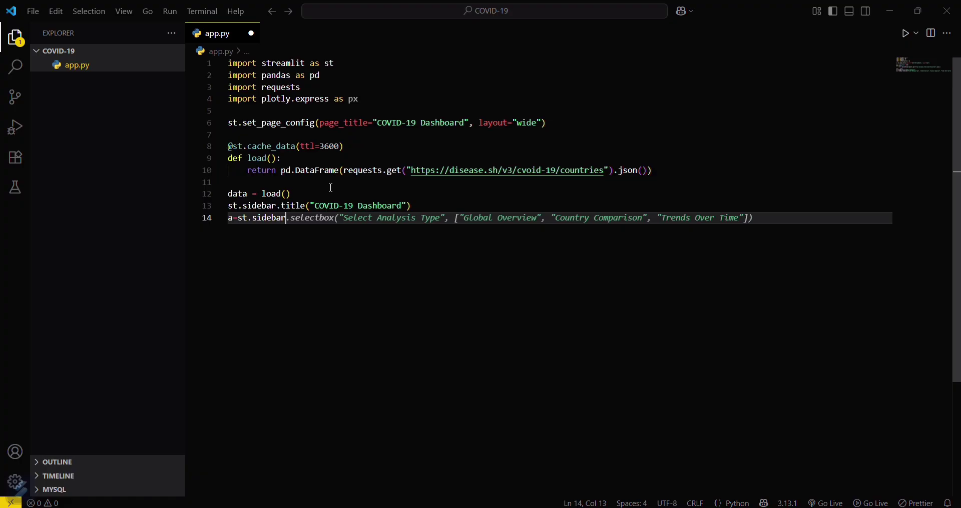
type("mar")
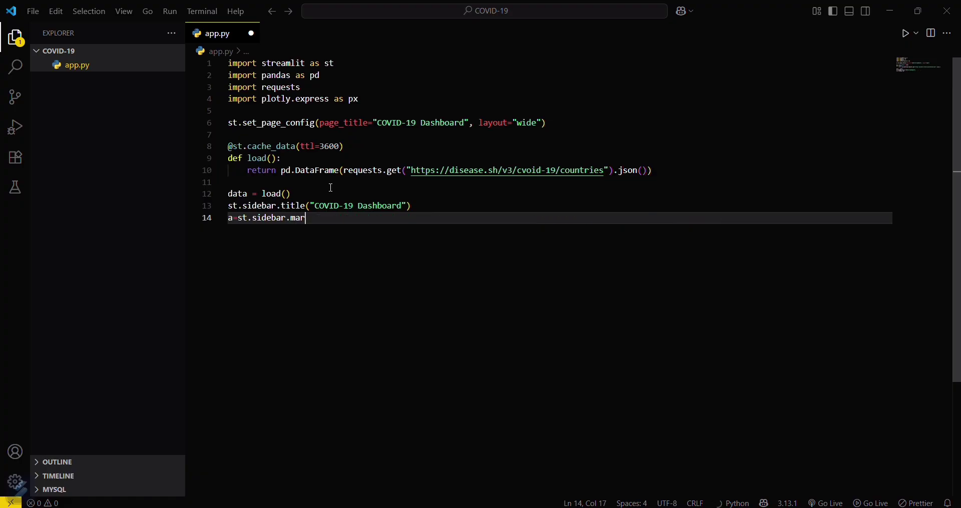
type("kdown(\"\"\"")
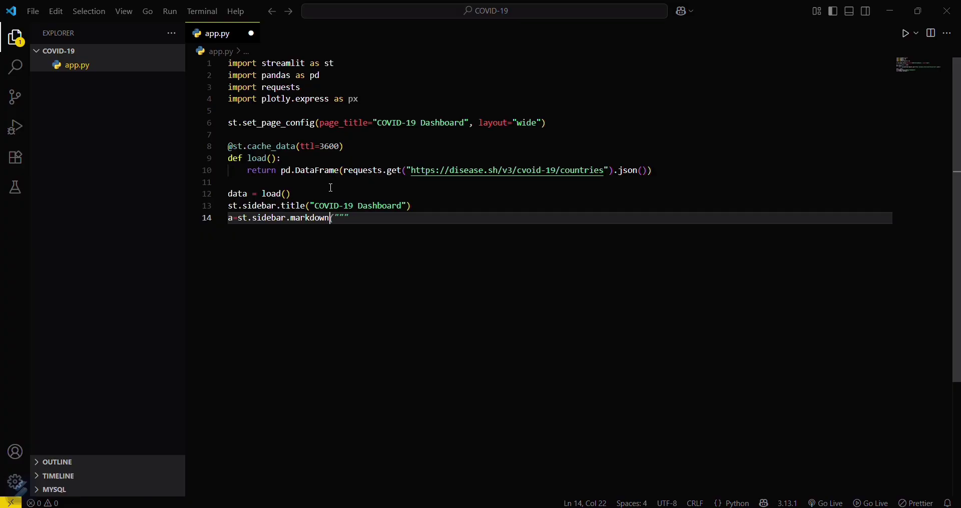
type("(")
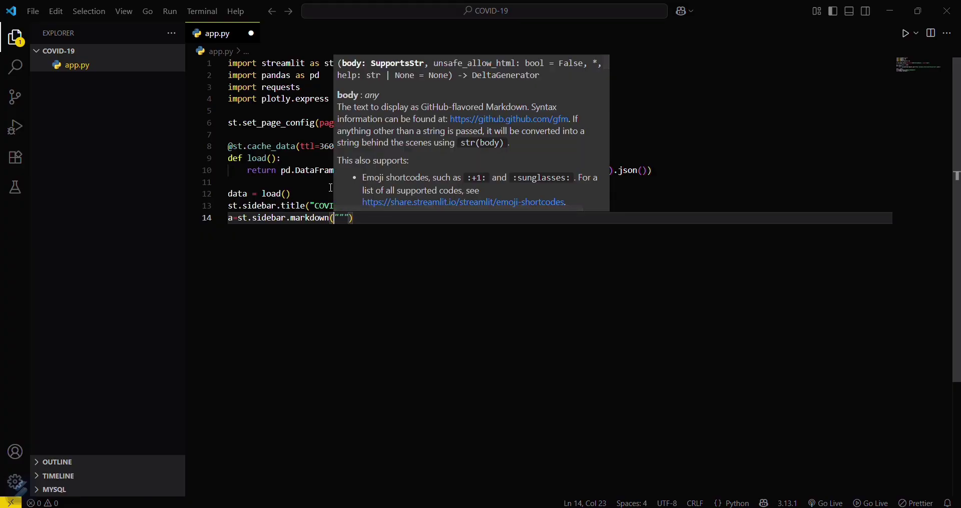
type("S")
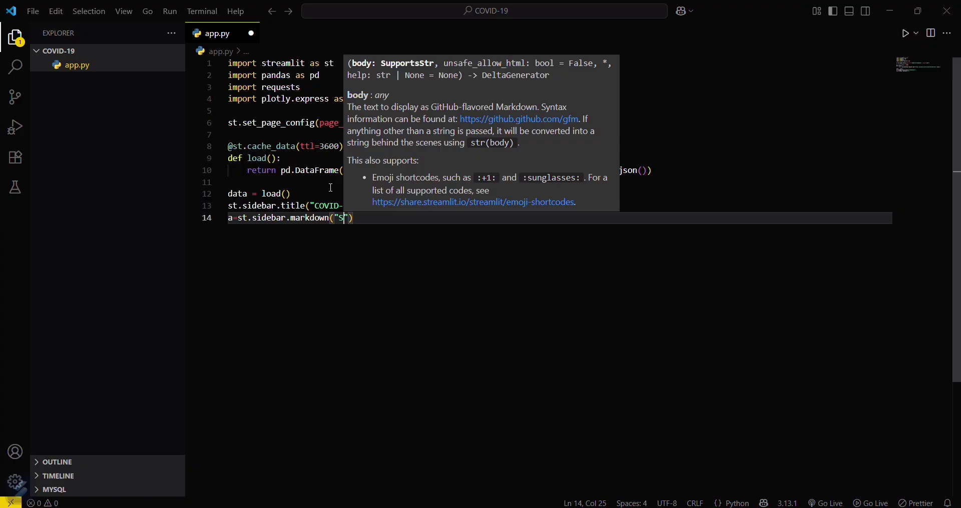
type("\"elect a country to view detailed statistics and visualizations.\"")
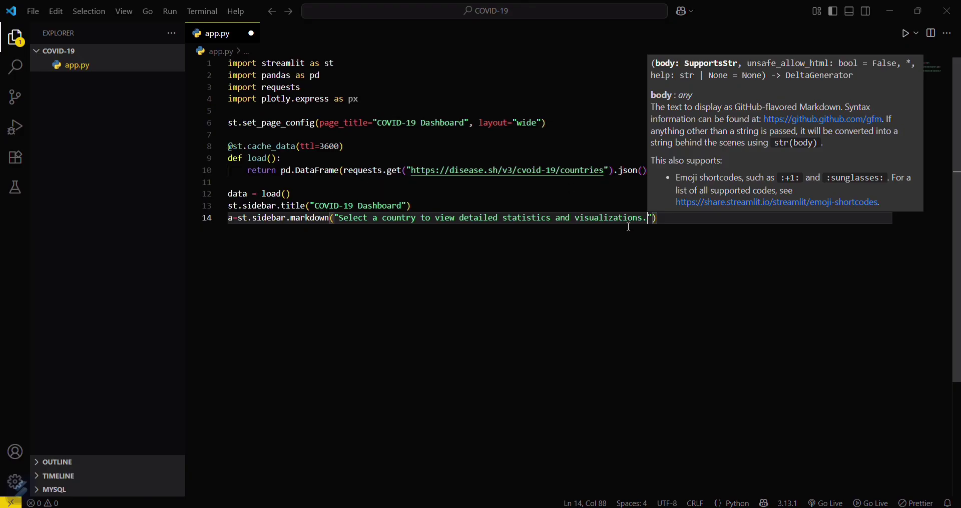
type("country = st.sidebar.selectbox(\"Select Country\", data['country'].unique(), index=0)")
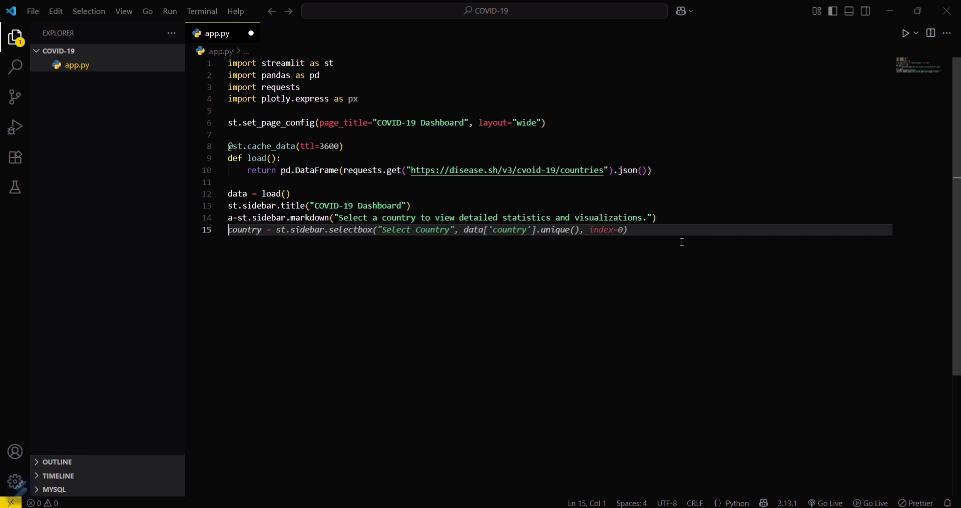
mouse_move(644, 248)
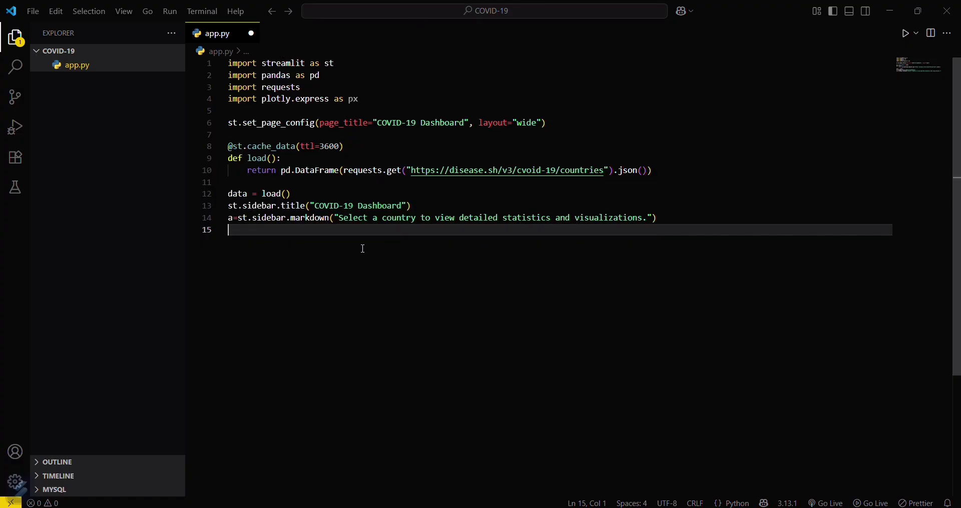
Step: Add a 'Select Country' sidebar selectbox and a cdata lookup of that country's row
type("country = st.sidebar.selectbox(\"Select Country\", data['country'].unique(), index=0)")
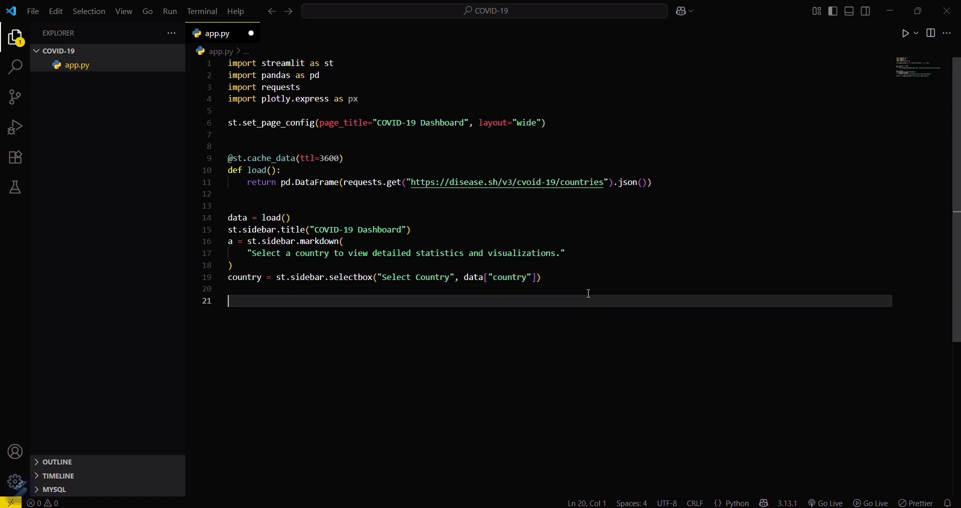
type("country_data = data[data[\"country\"] == country].iloc[0]")
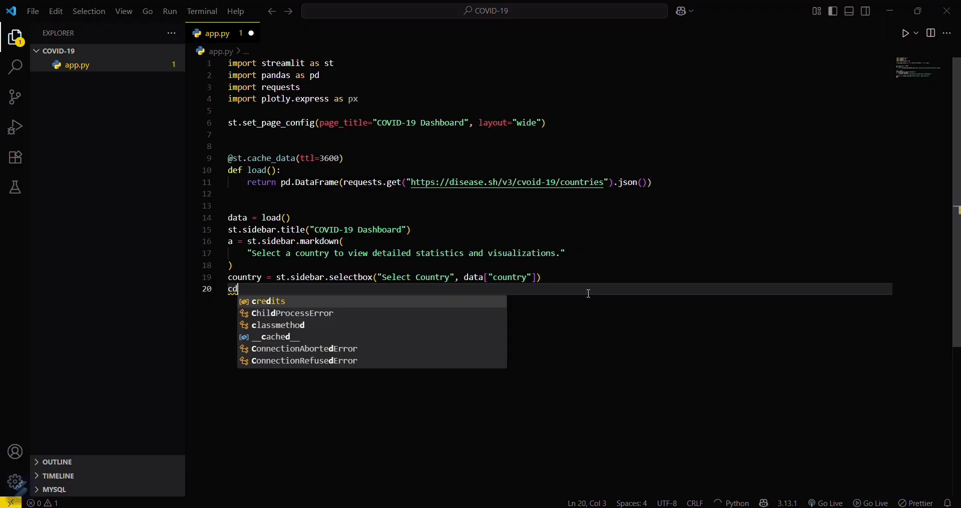
type("ata = data[data[\"country\"] == country].iloc[0]")
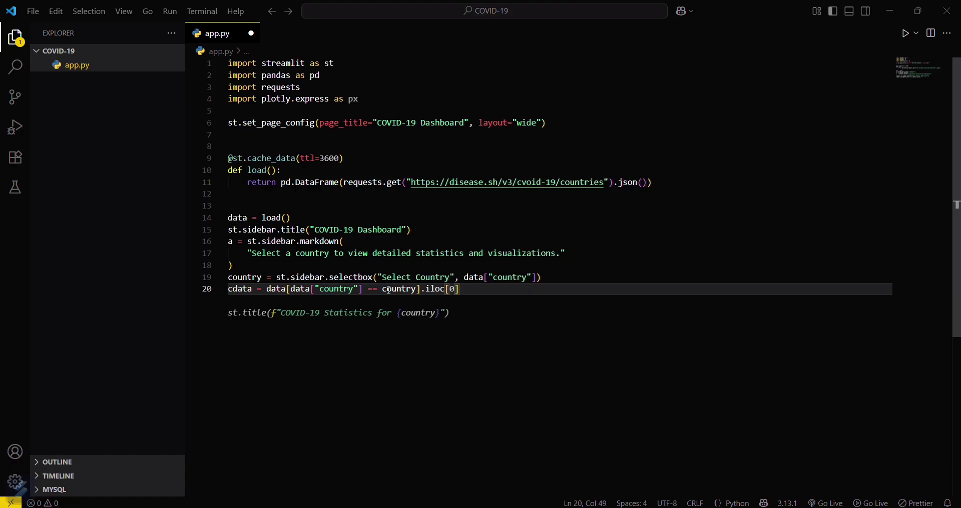
Step: Add st.metric lines showing the selected country's case, death and recovered totals from cdata
key("Enter")
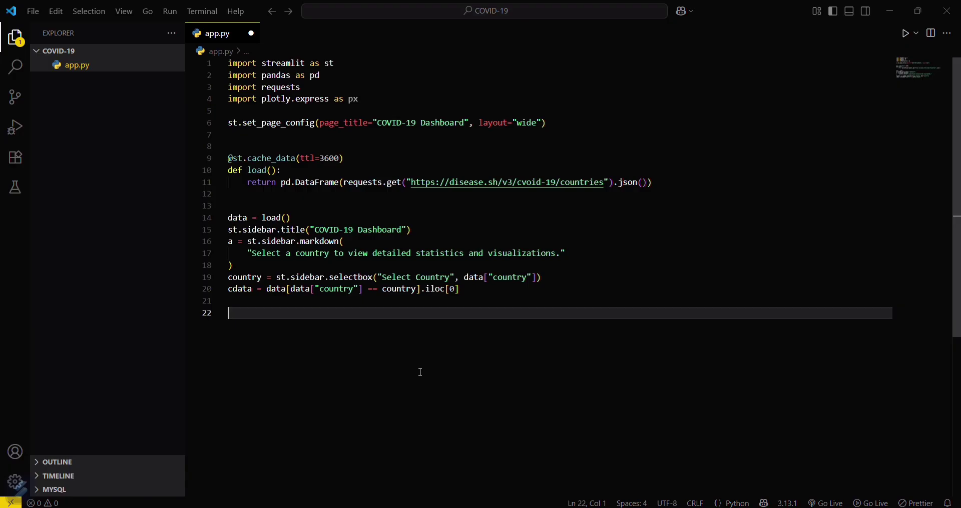
type("st.metric(\"Total Cases\", f\"{cdata['cases']:,")
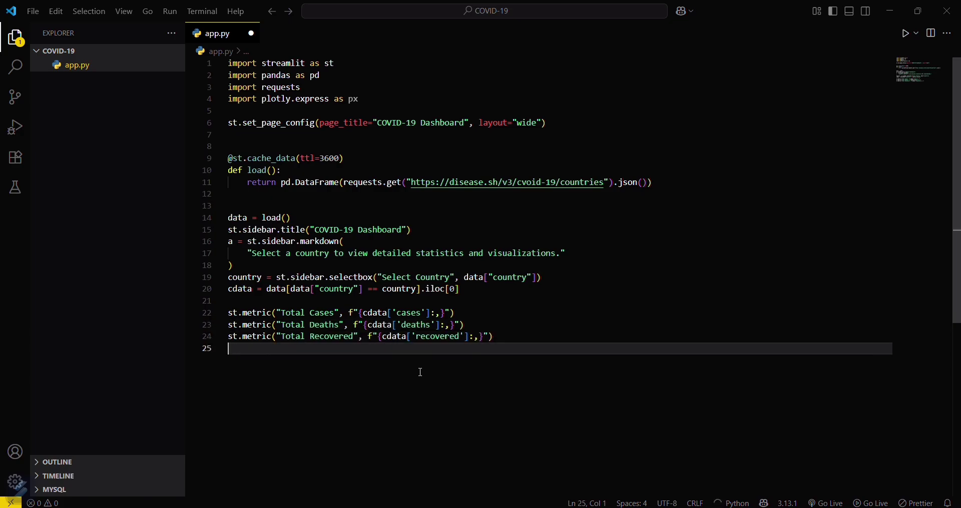
type("st.metric(\"Active Cases\", f\"{cdata['active']:,}\")")
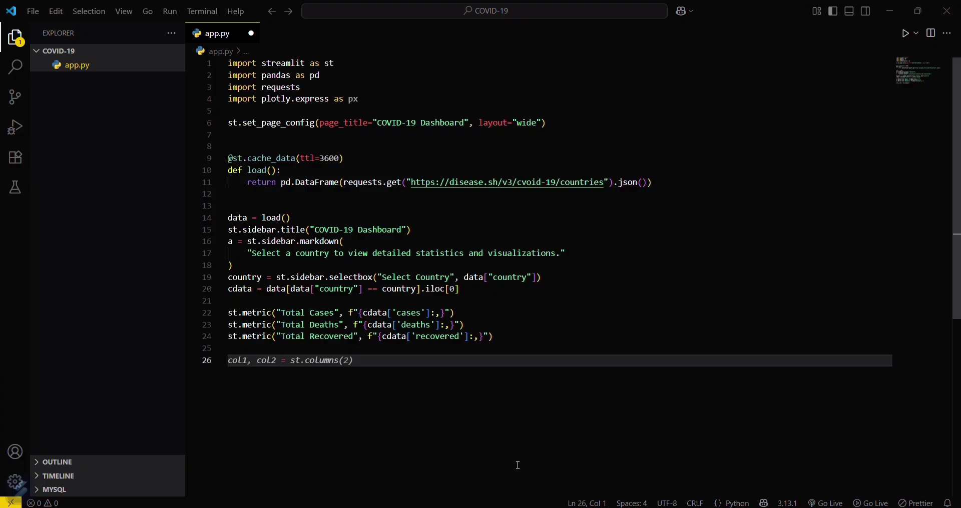
Step: Create a px.scatter of cases vs deaths, sized by population and coloured by continent
type("fig")
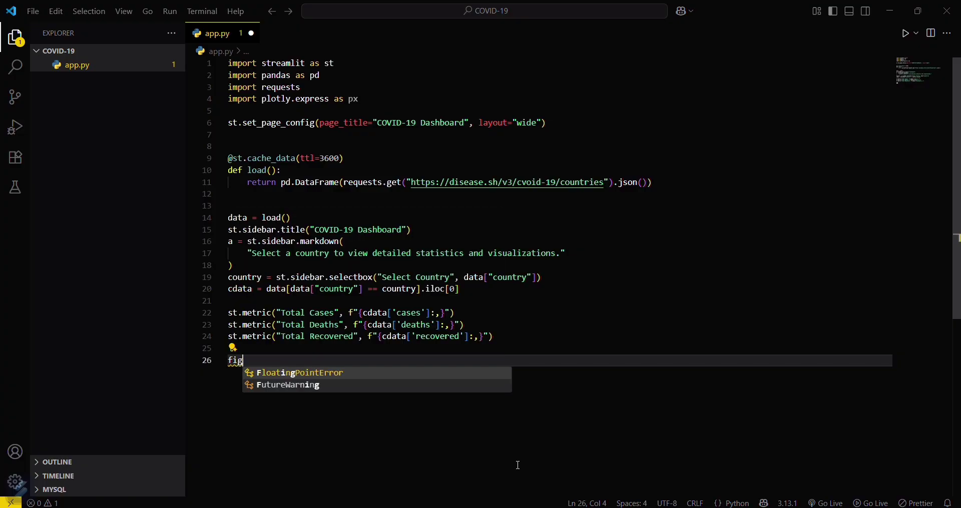
type("= px.bar(")
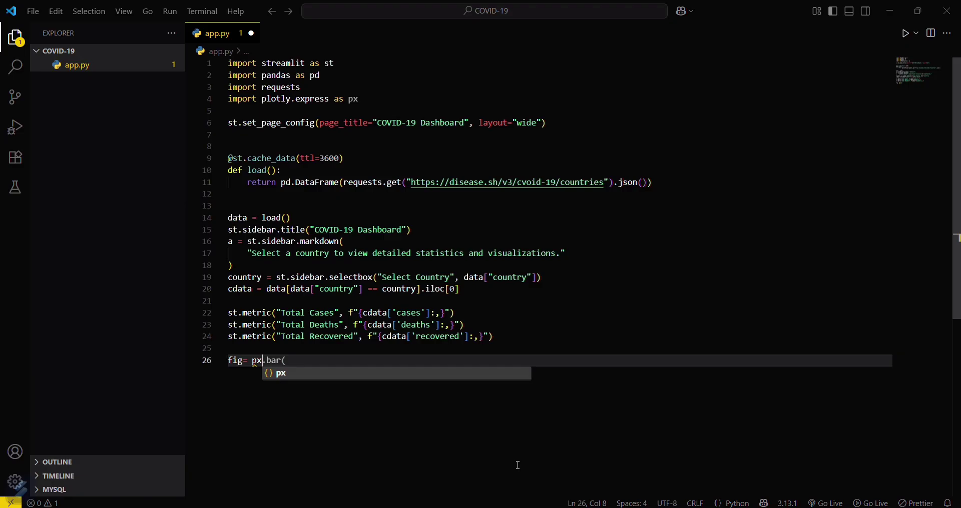
type("s")
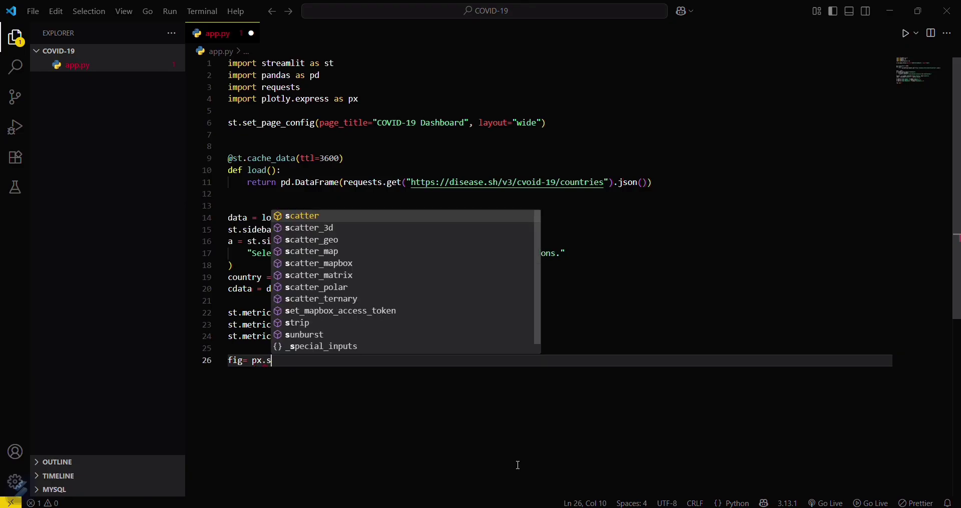
type("catter(data, x=\"cases\", y=\"deaths\", size=\"population\", color=\"continent\",")
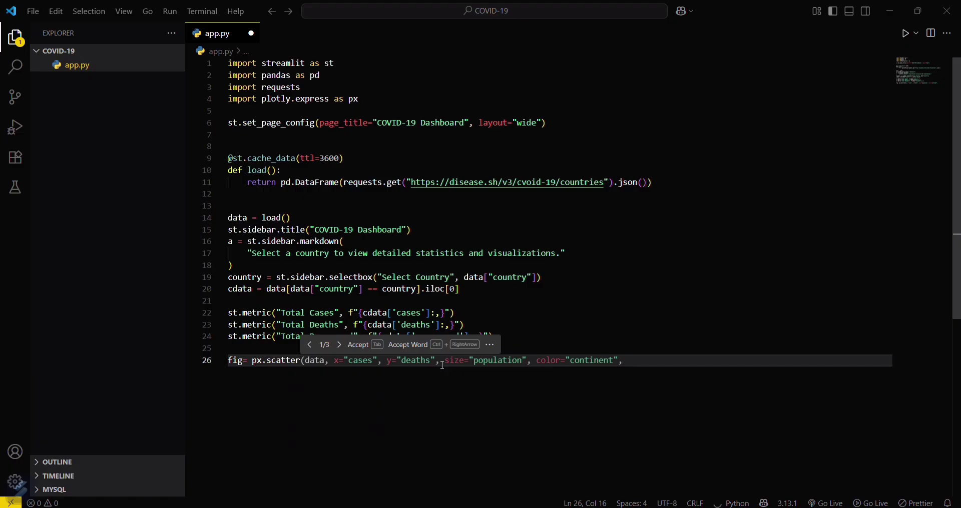
key("Tab")
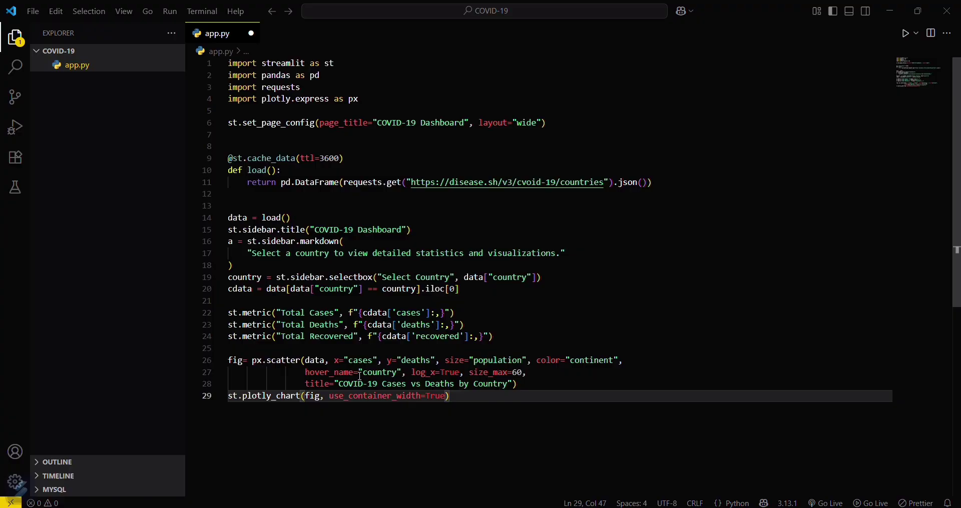
mouse_move(491, 372)
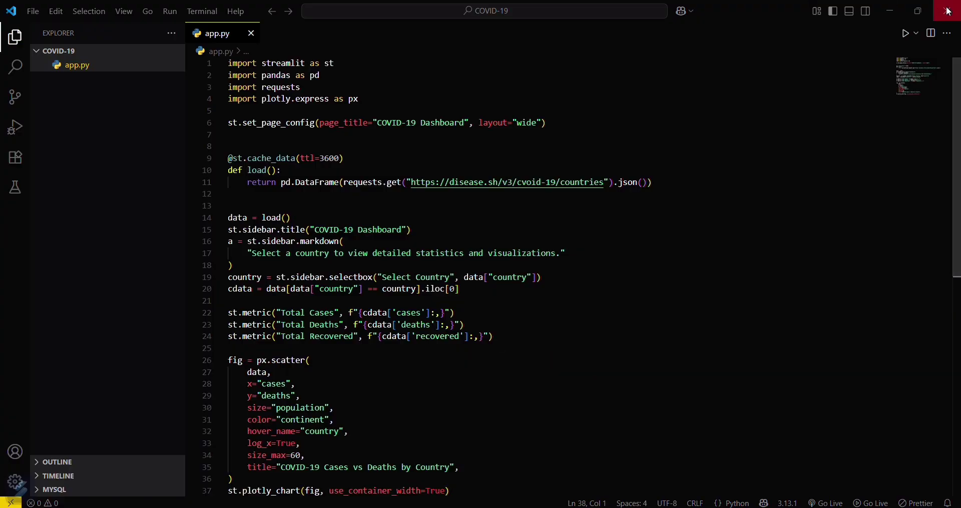
Step: Start a new terminal and run 'streamlit run app.py' to launch the dashboard
left_click(201, 11)
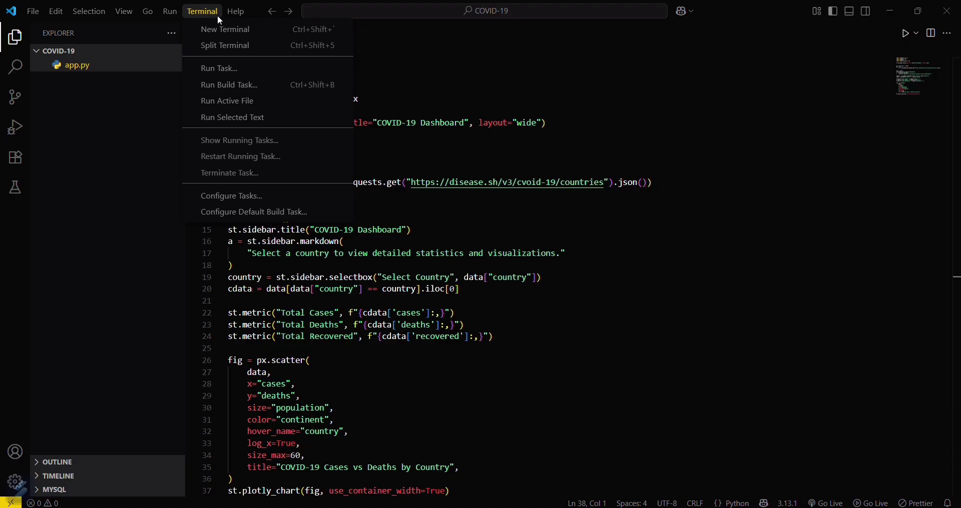
left_click(225, 29)
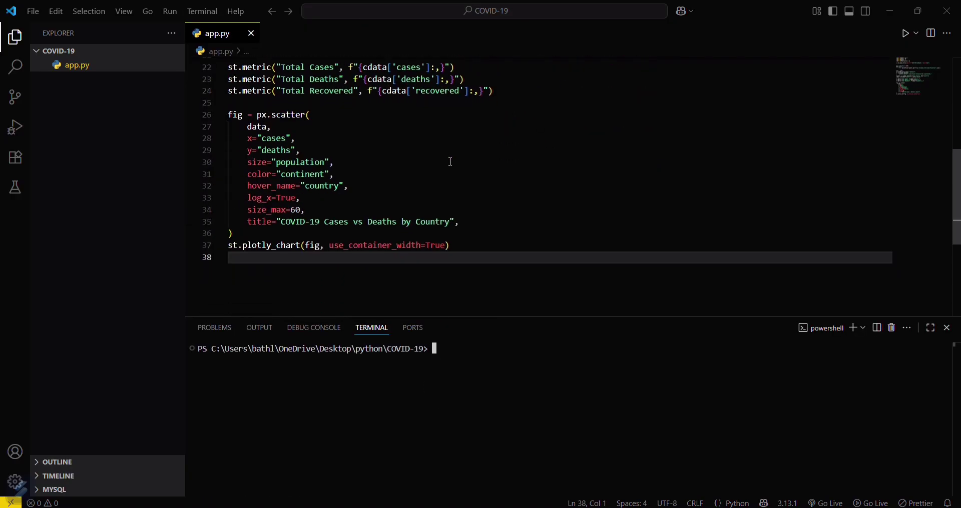
type("strea")
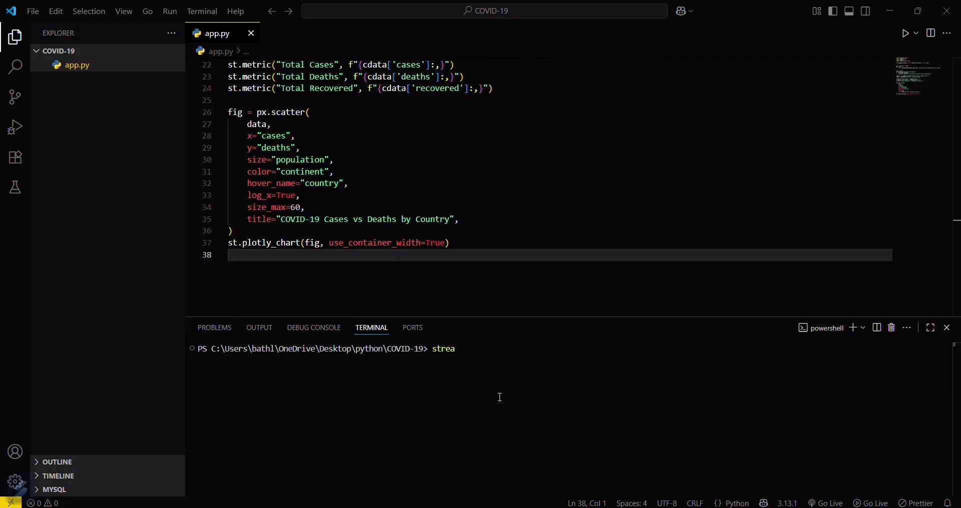
type("mlit")
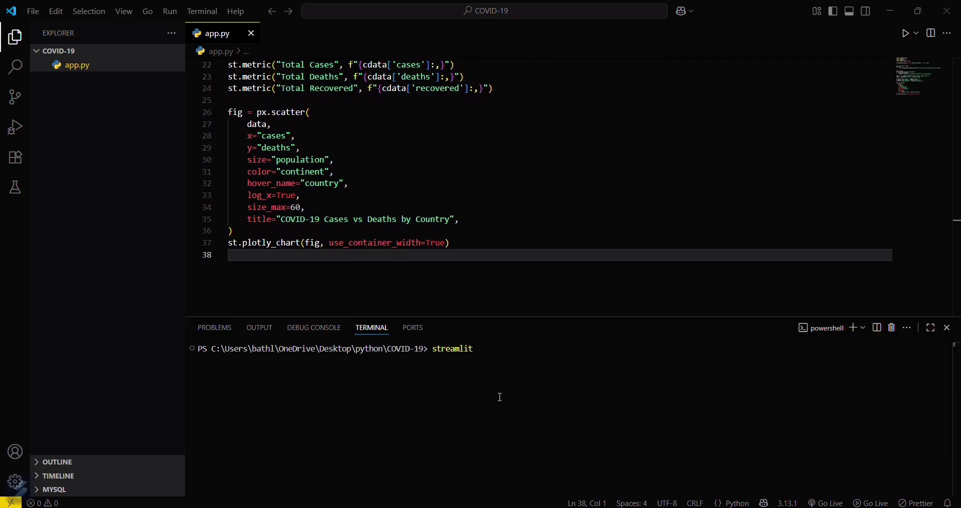
type("run app")
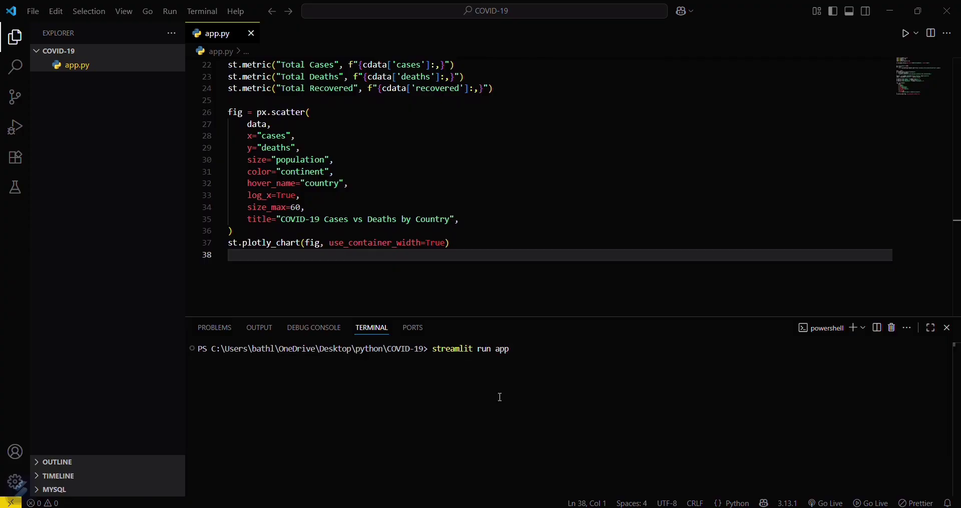
type(".py")
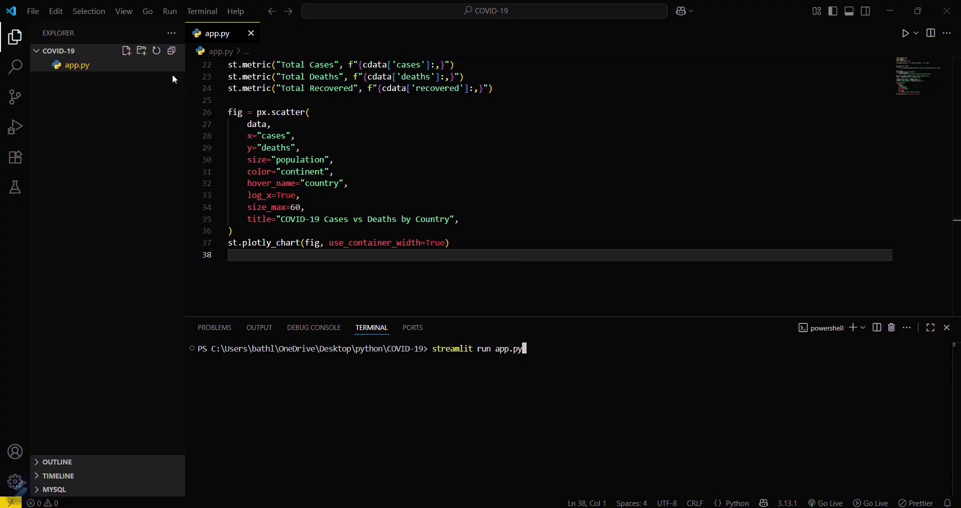
key("Enter")
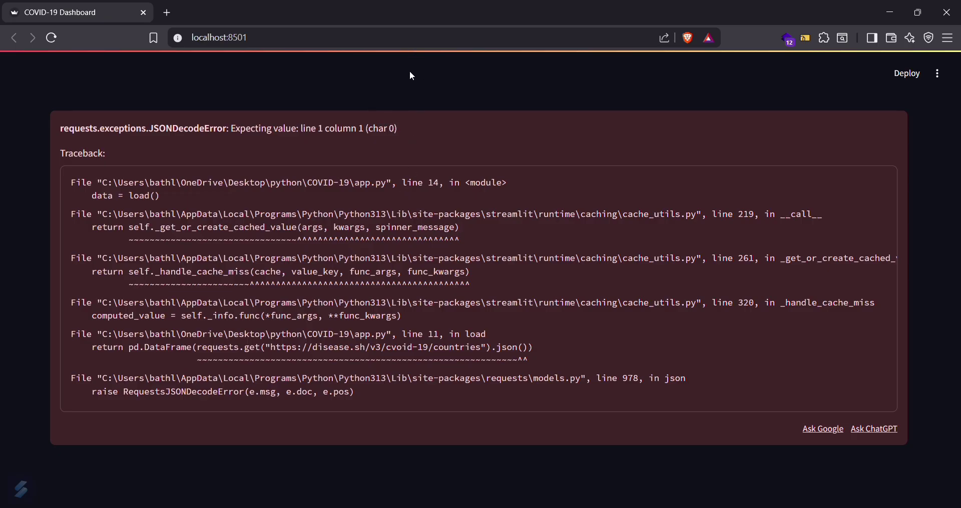
Step: Leave the JSONDecodeError traceback at localhost:8501 and return to the code editor
key("alt+tab")
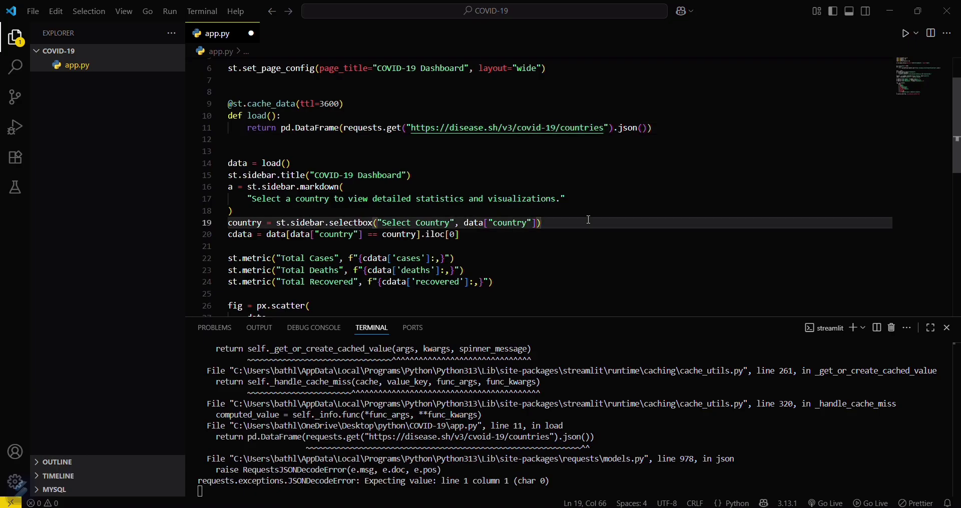
Step: Save the corrected 'covid-19' URL in app.py and switch to the reloaded dashboard
key("alt+tab")
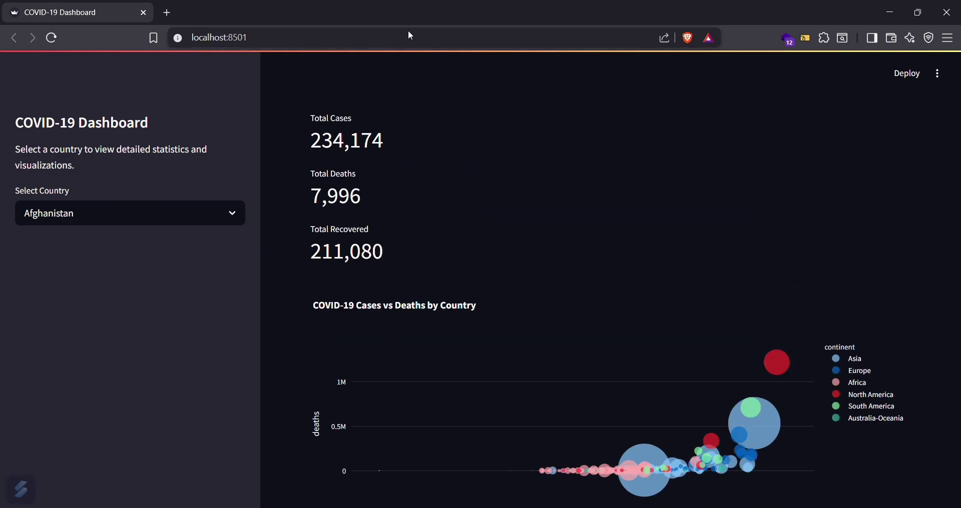
mouse_move(483, 241)
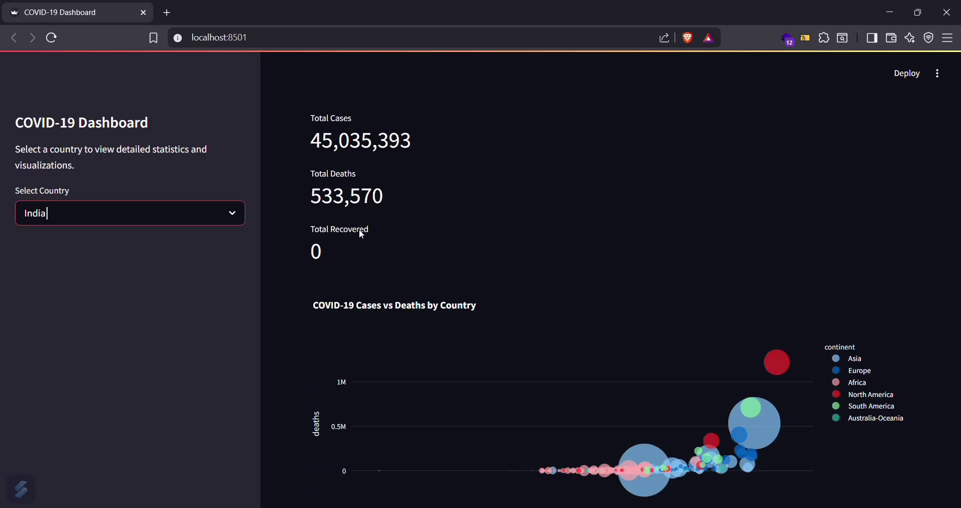
mouse_move(471, 132)
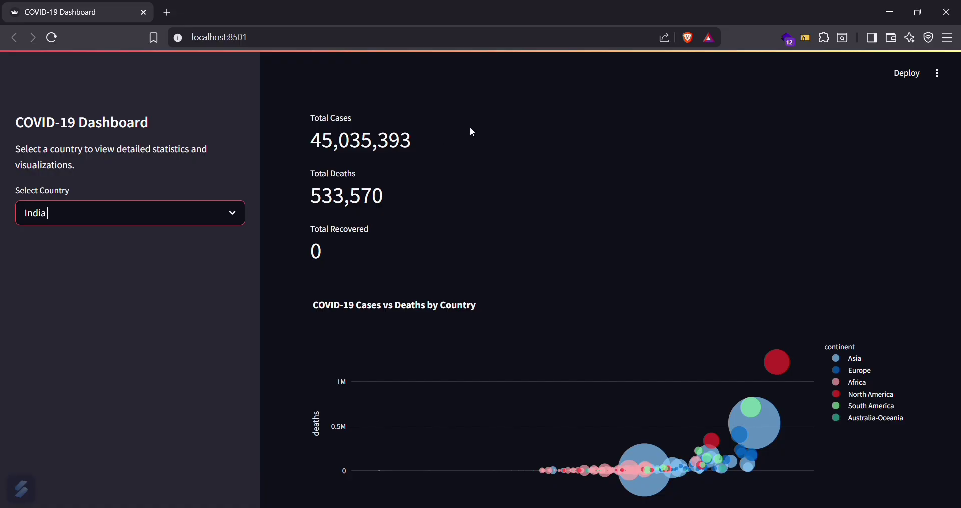
mouse_move(448, 61)
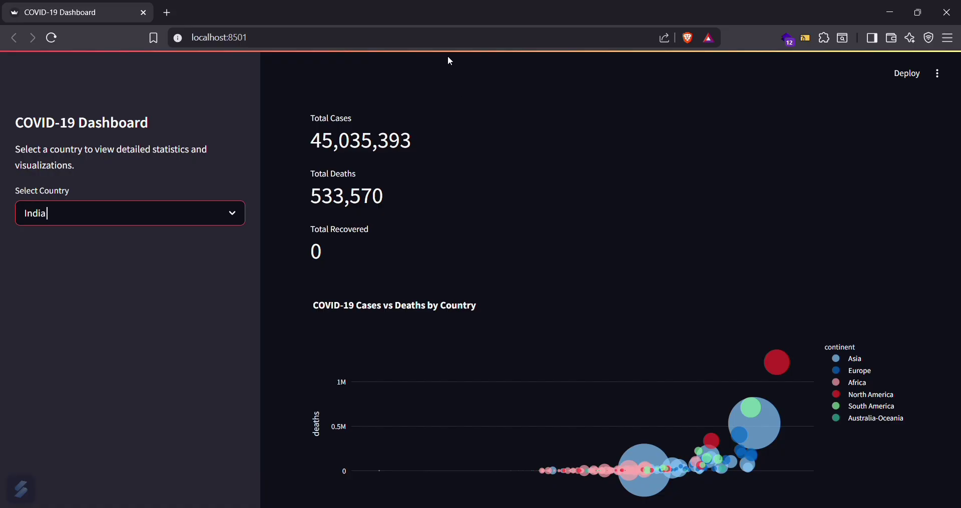